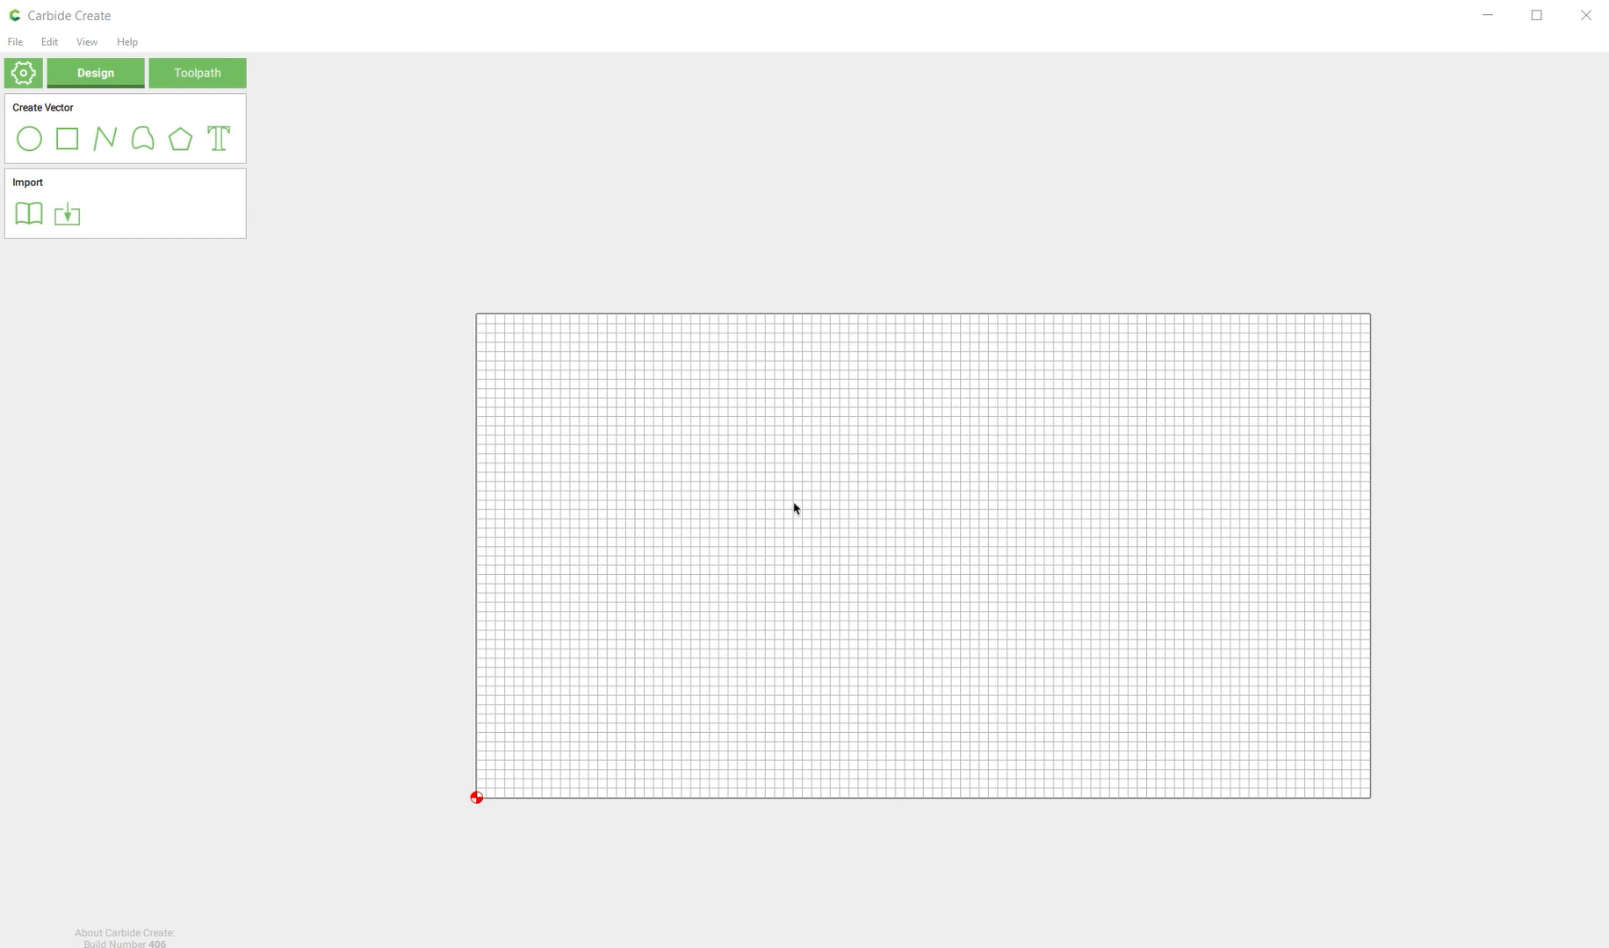
mouse_move(1035, 527)
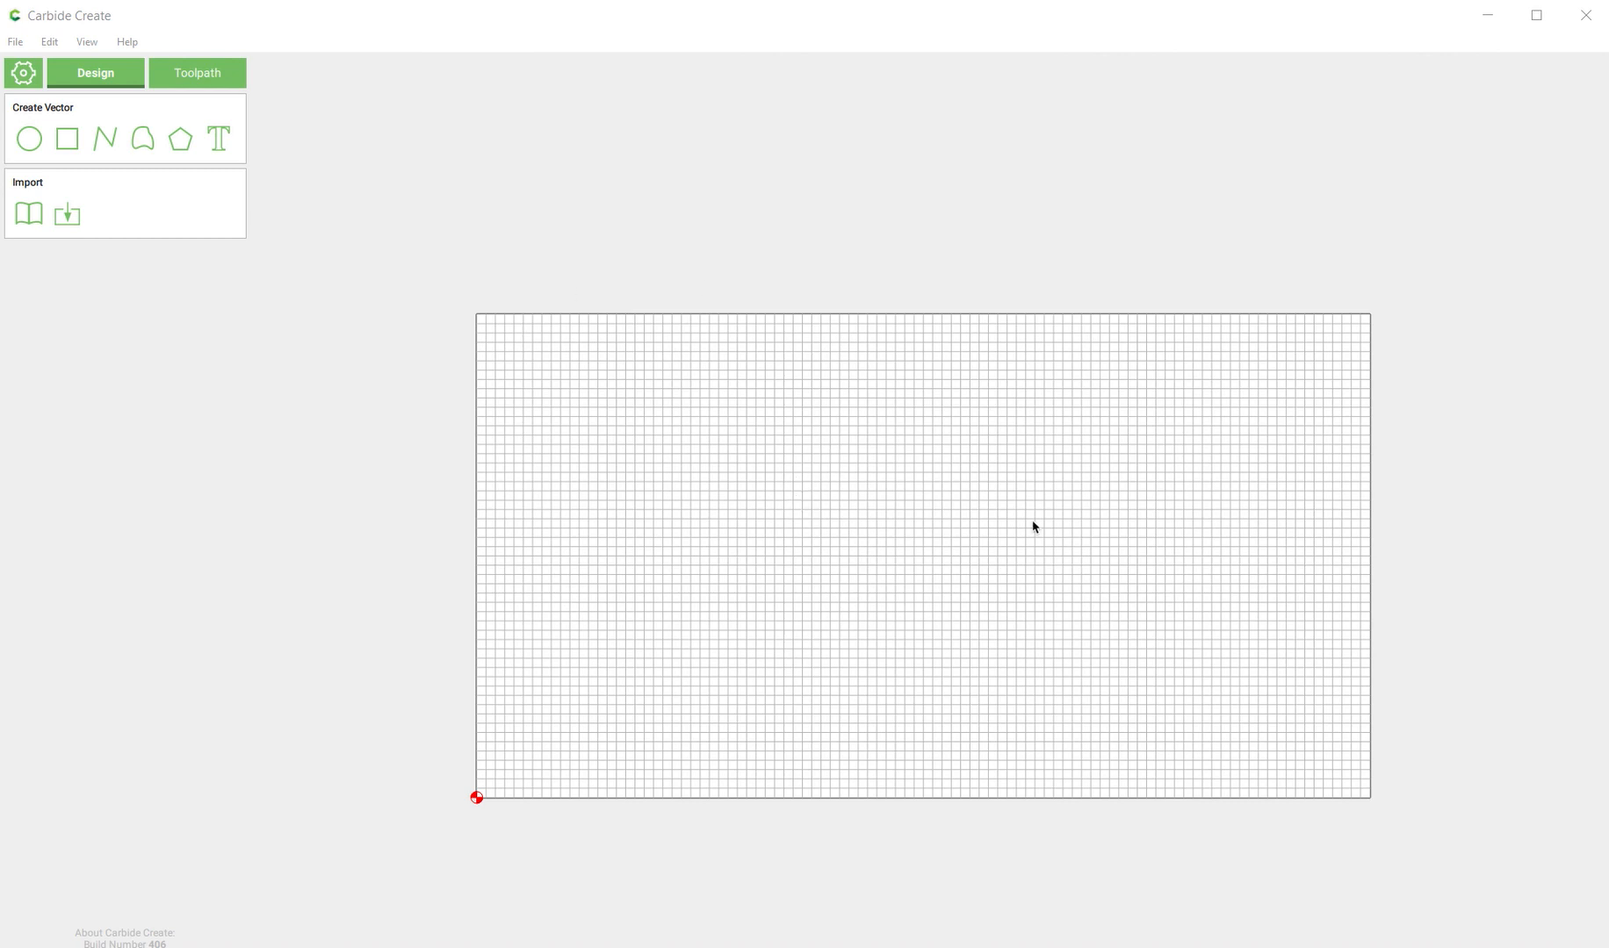
mouse_move(821, 549)
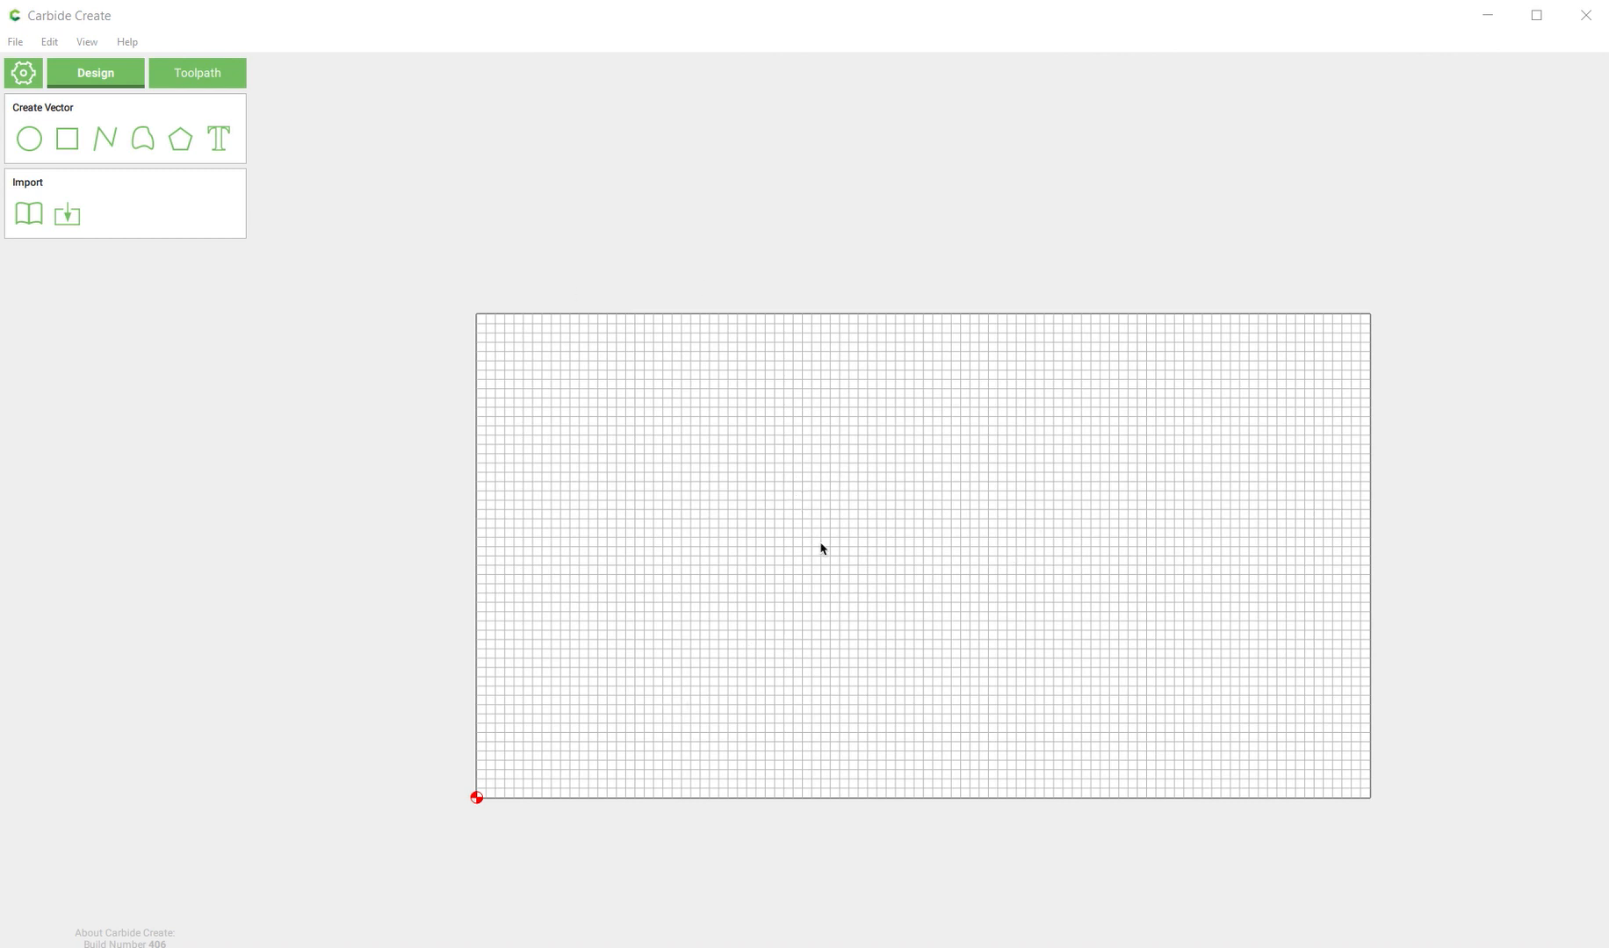
mouse_move(416, 815)
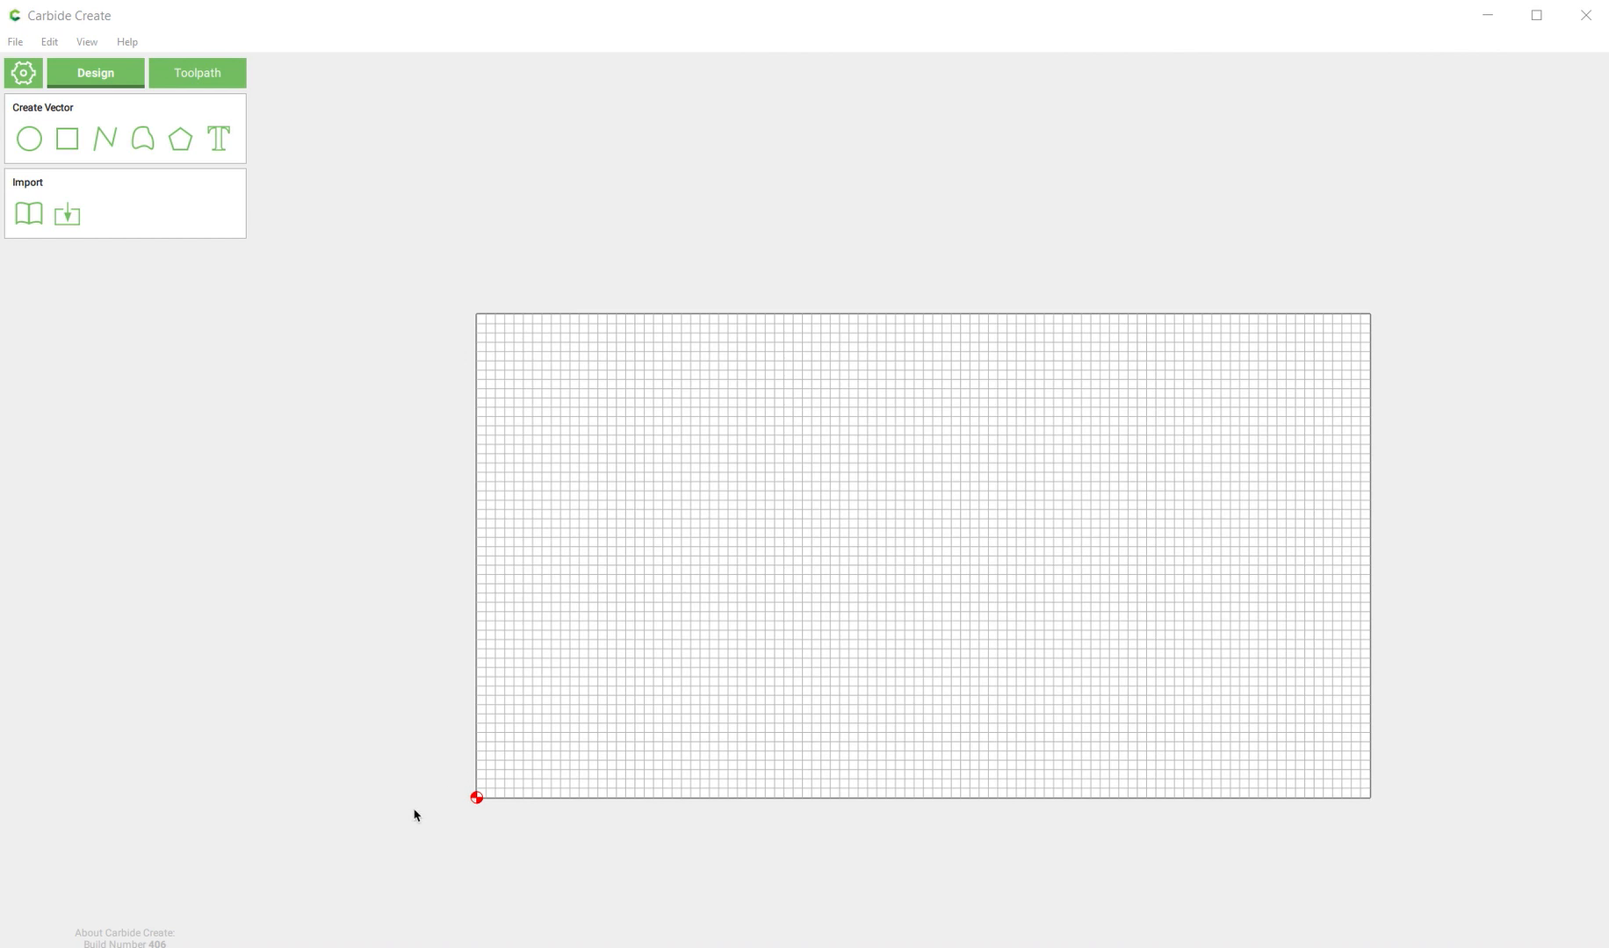
mouse_move(669, 692)
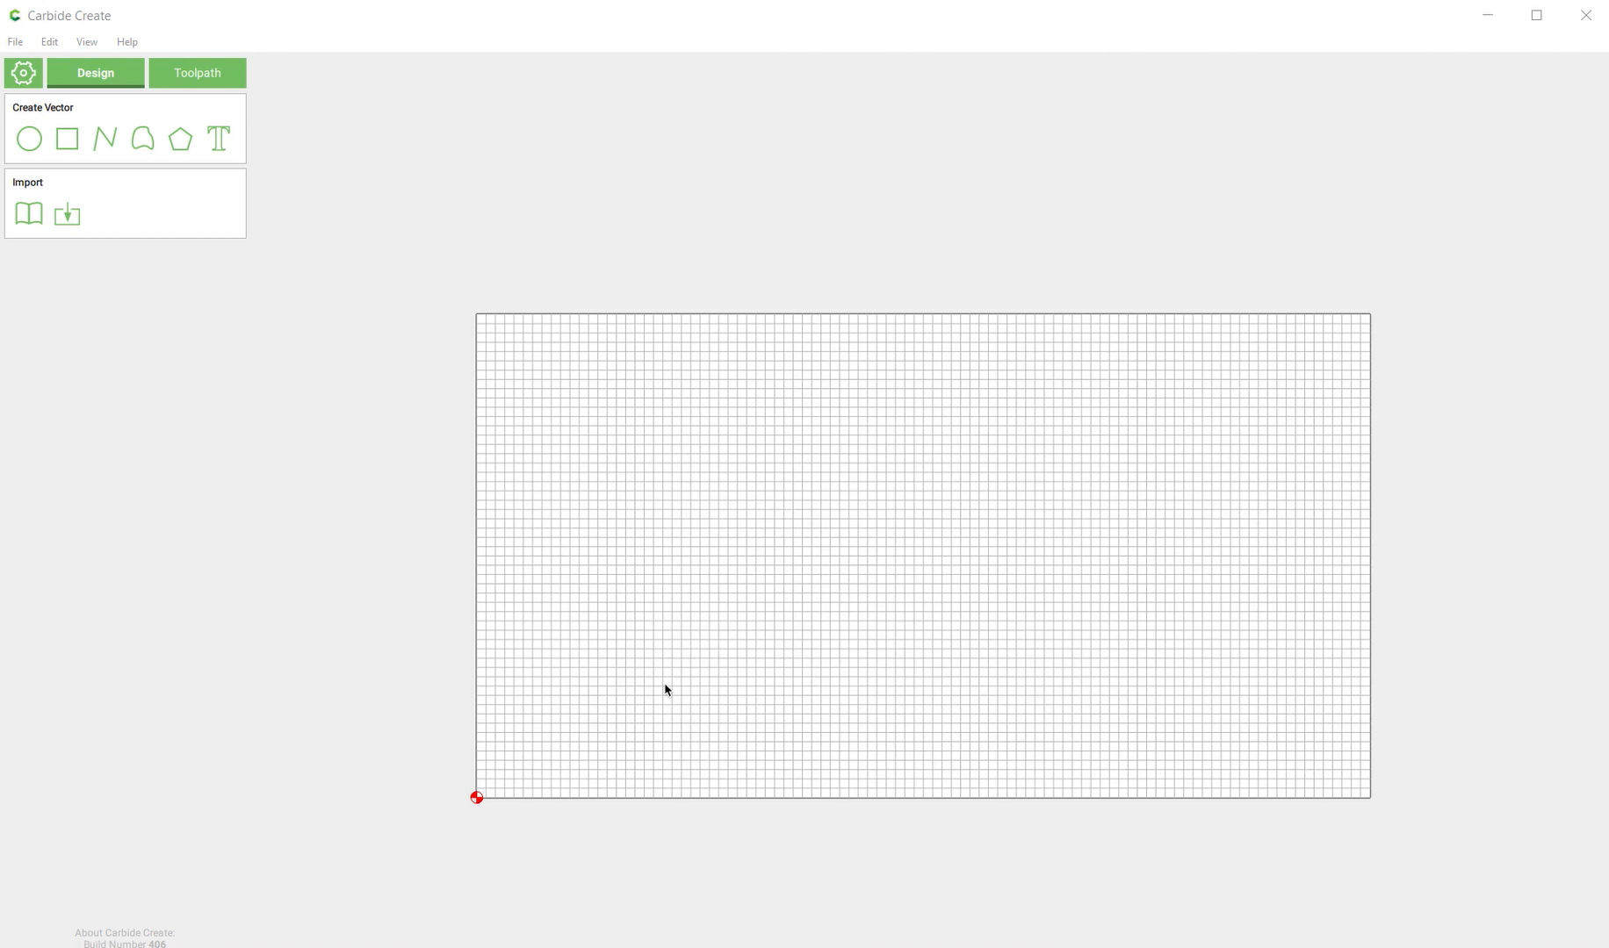
mouse_move(874, 578)
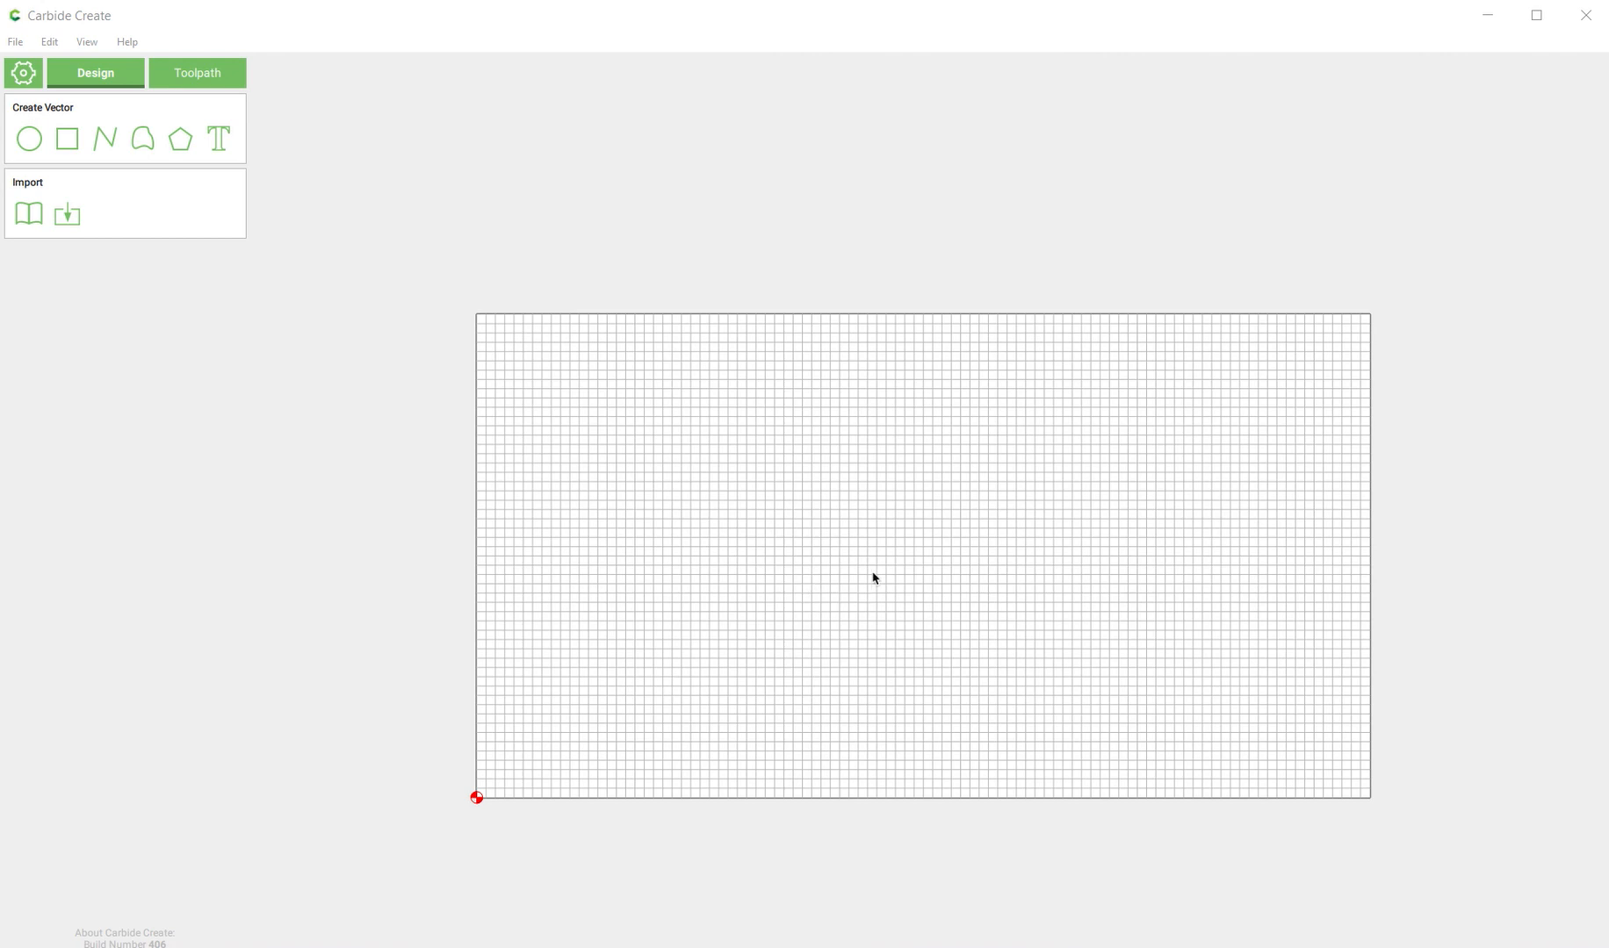
mouse_move(829, 524)
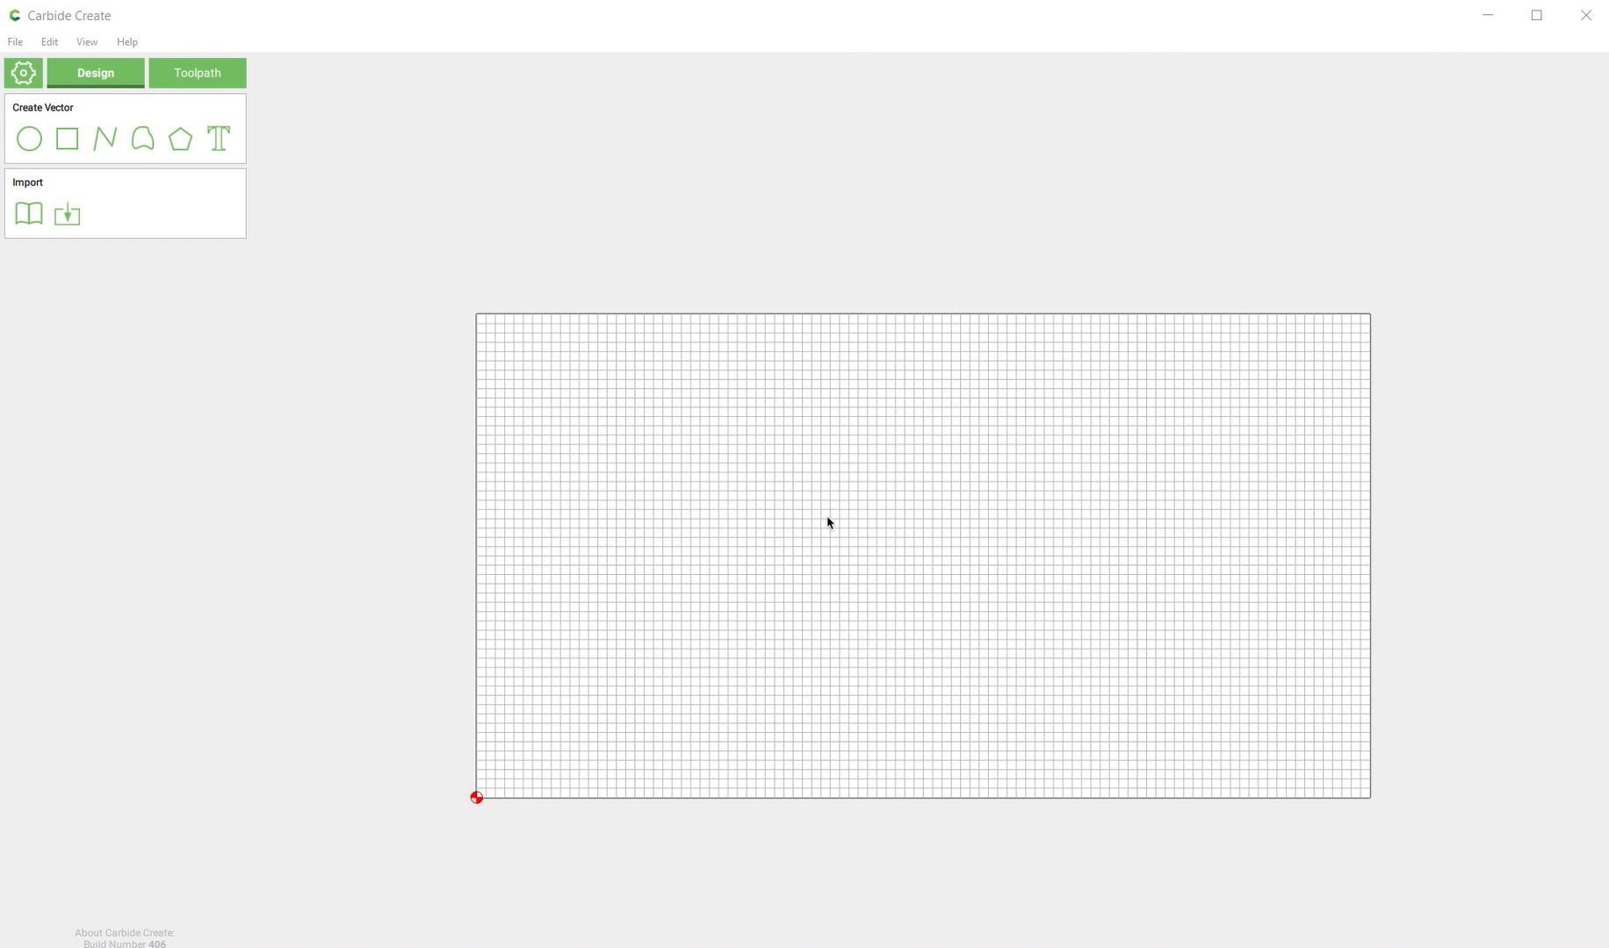
mouse_move(742, 457)
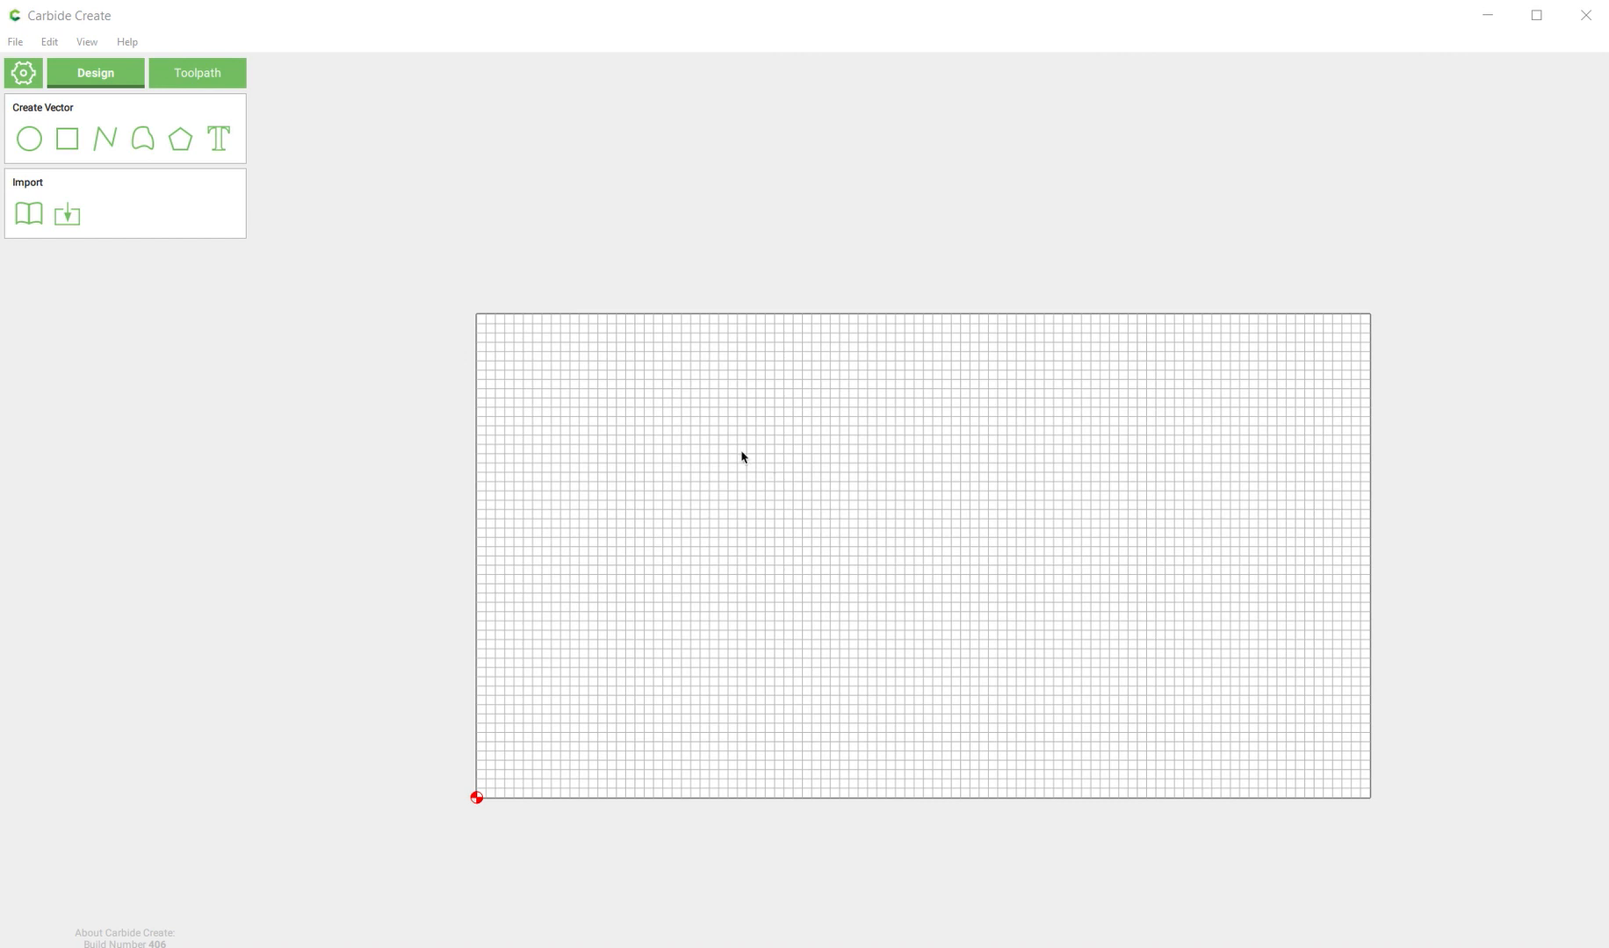
mouse_move(147, 942)
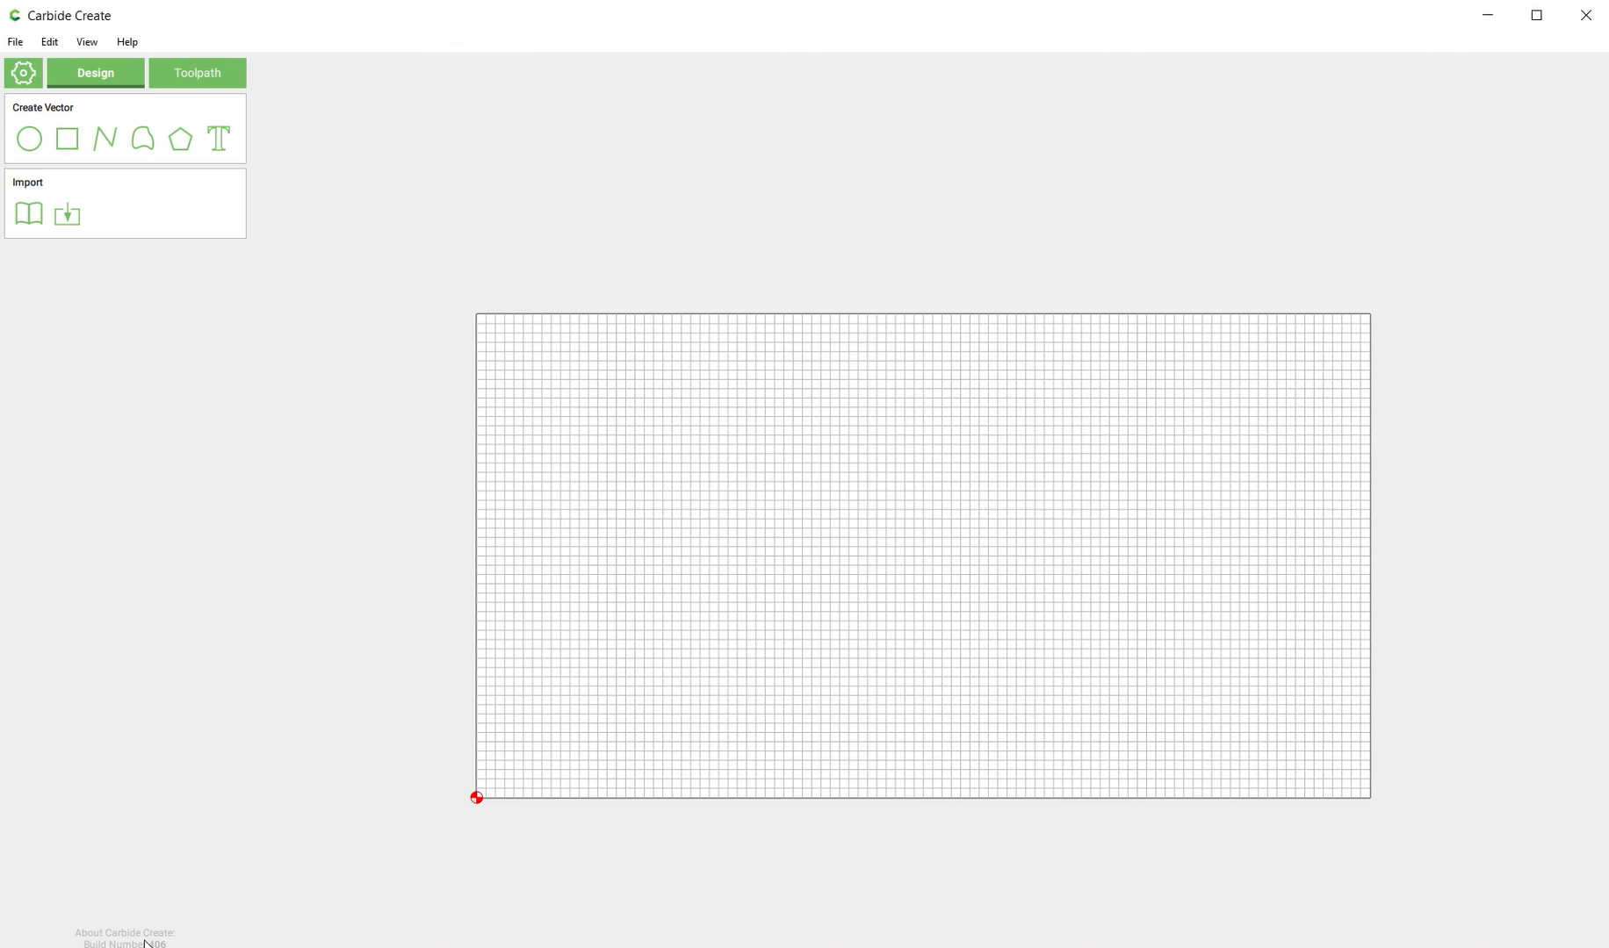
mouse_move(343, 576)
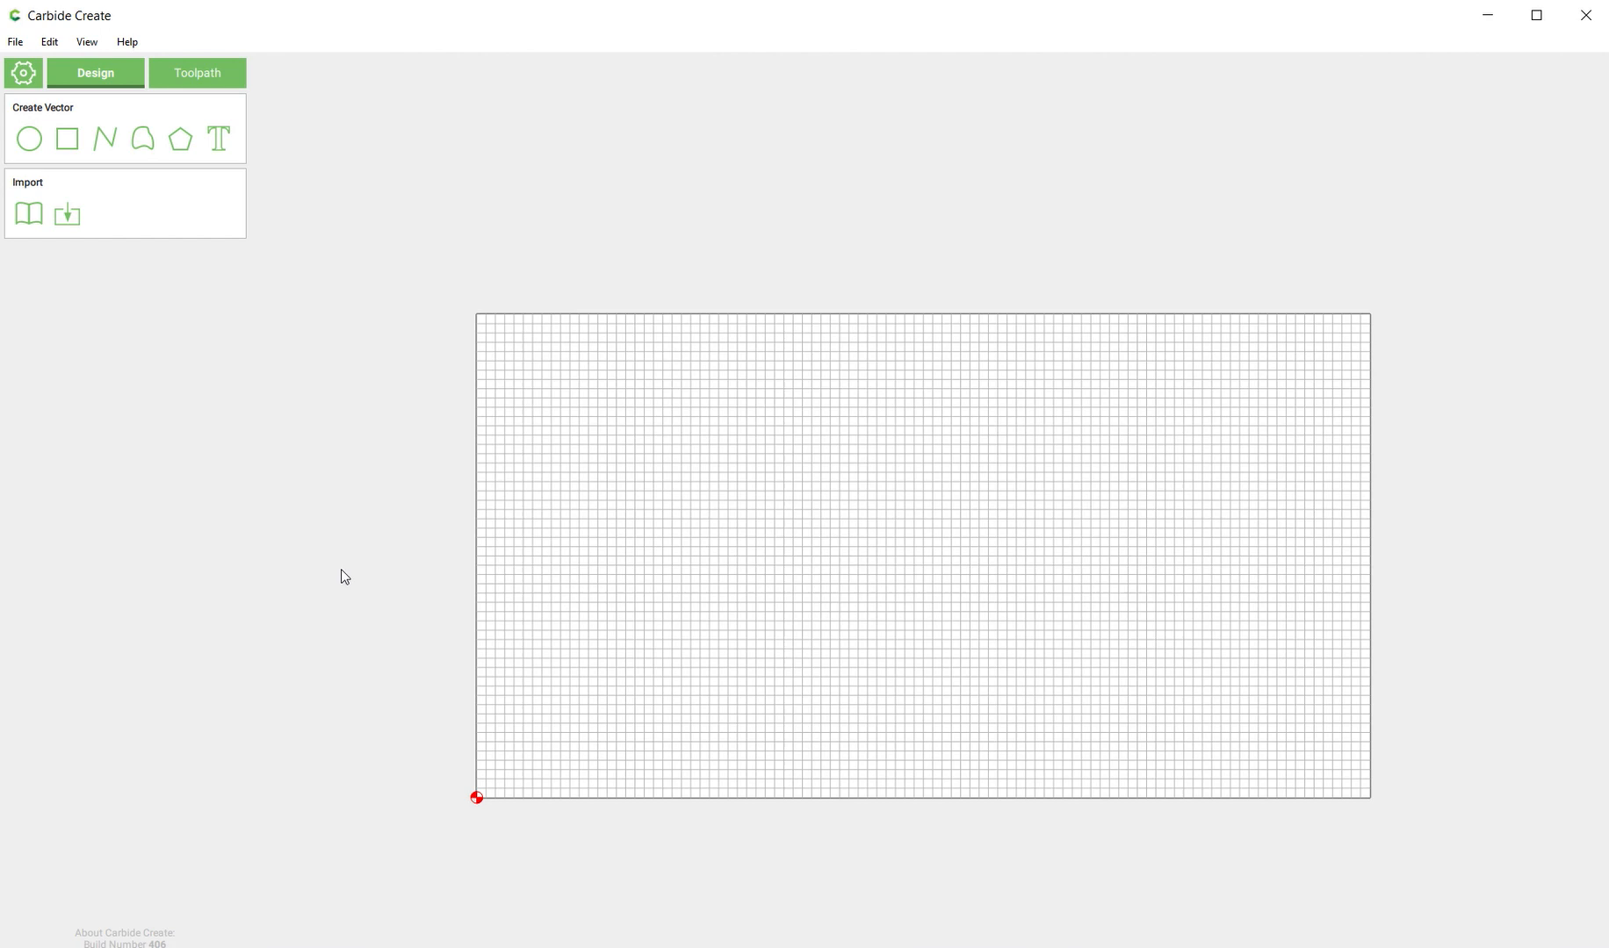
View the version and edition info under Help > About, close it, and reopen Help.
click(127, 41)
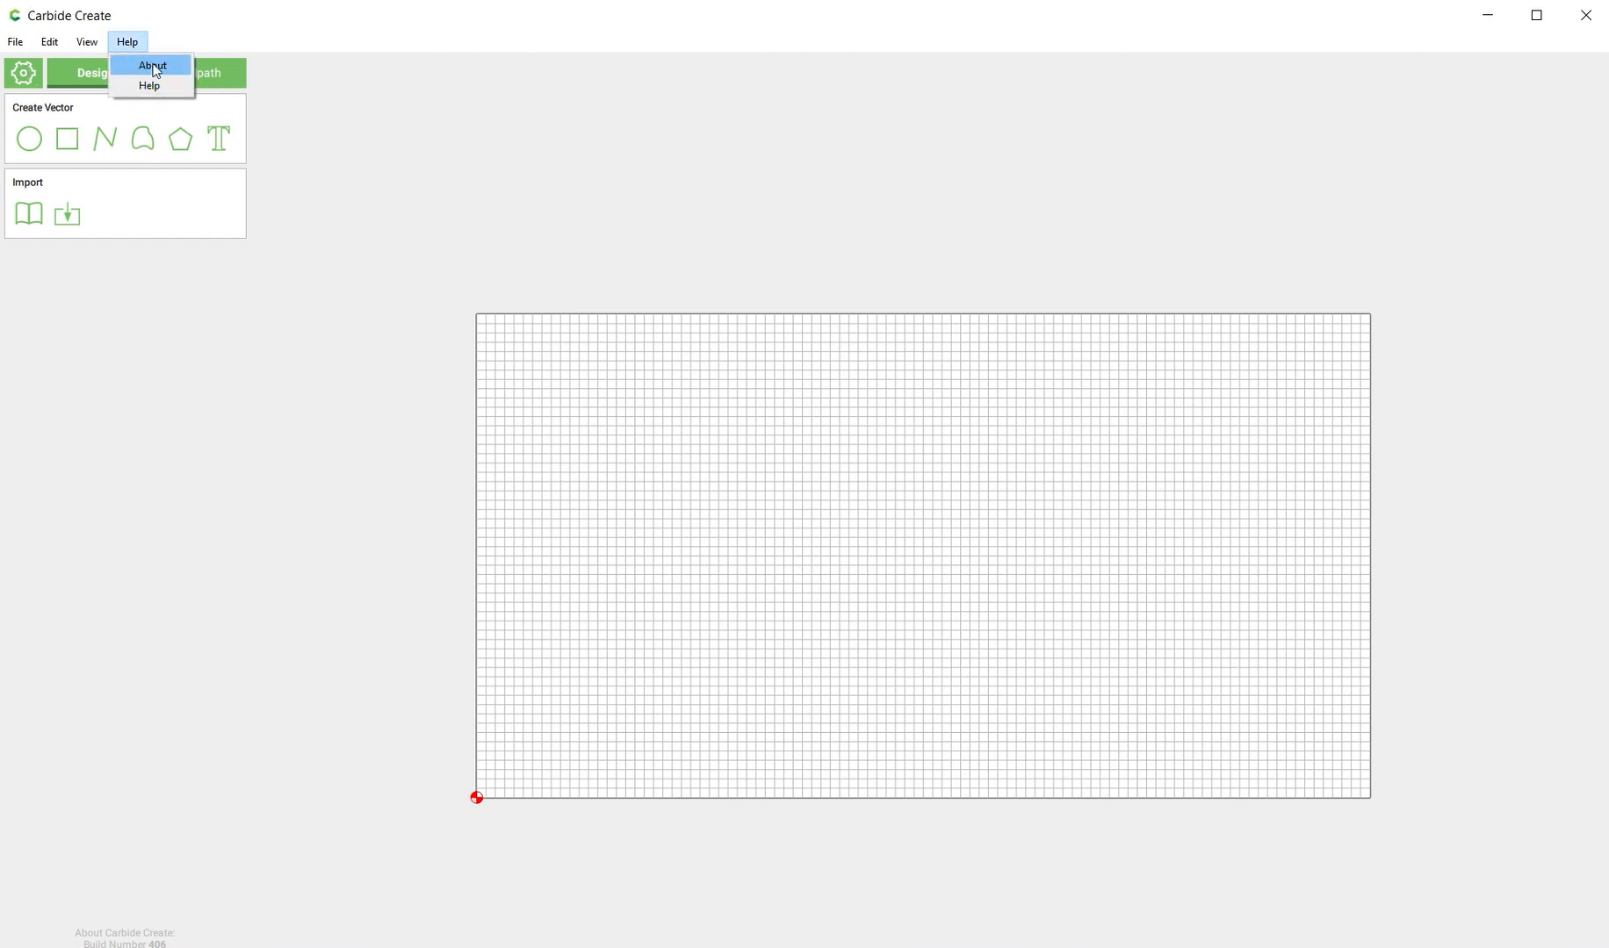
click(152, 65)
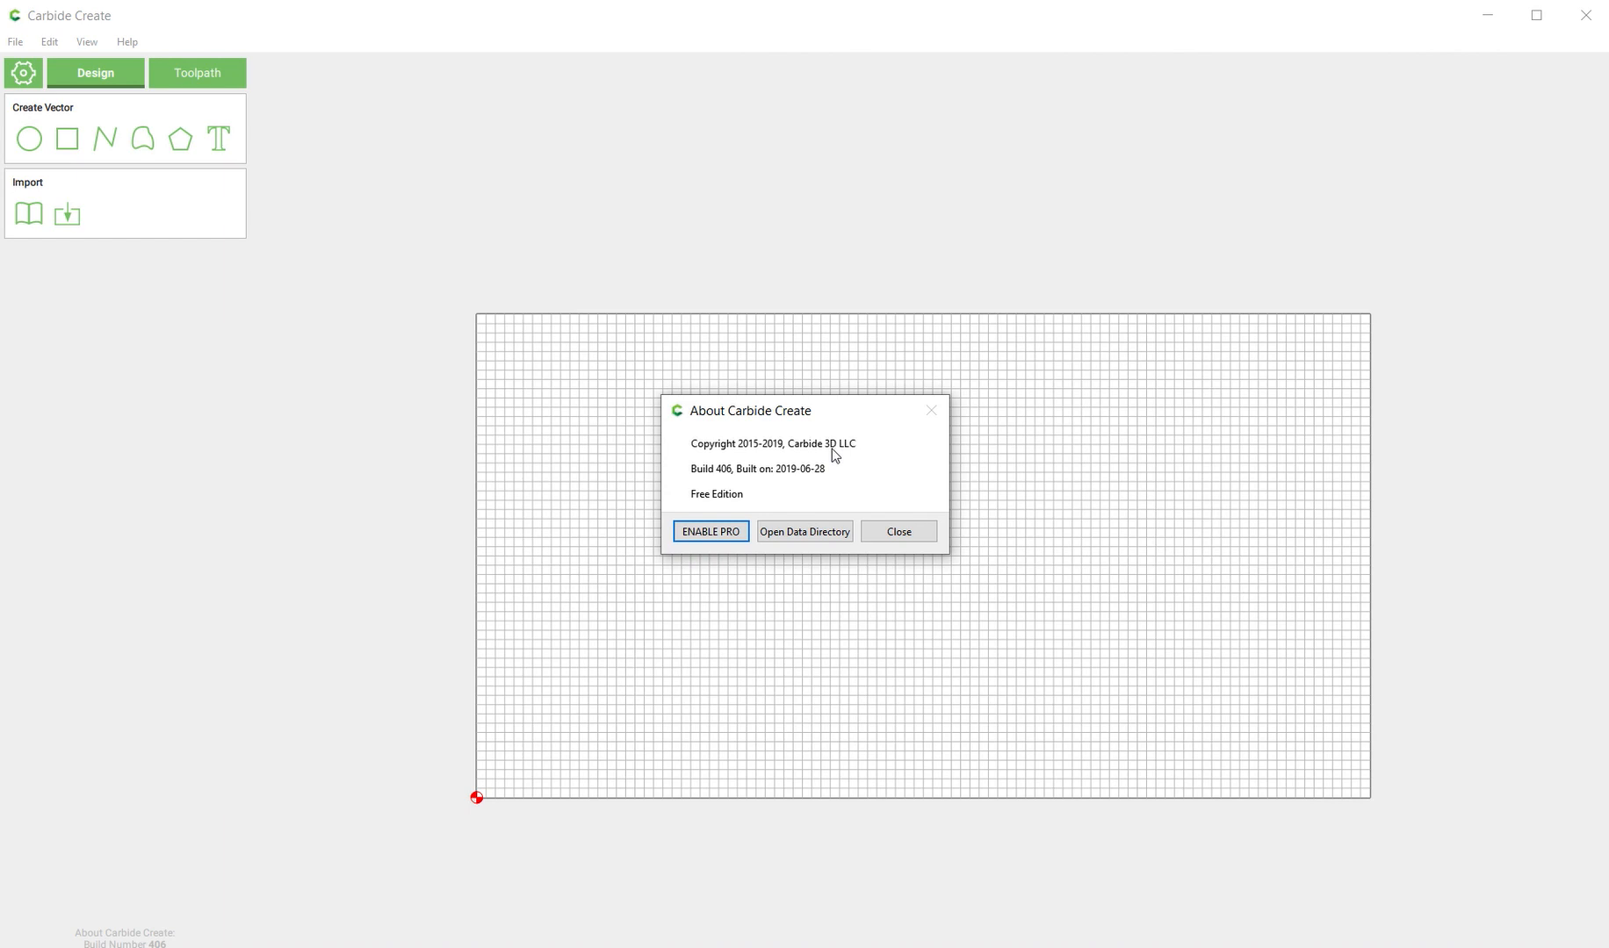
mouse_move(811, 432)
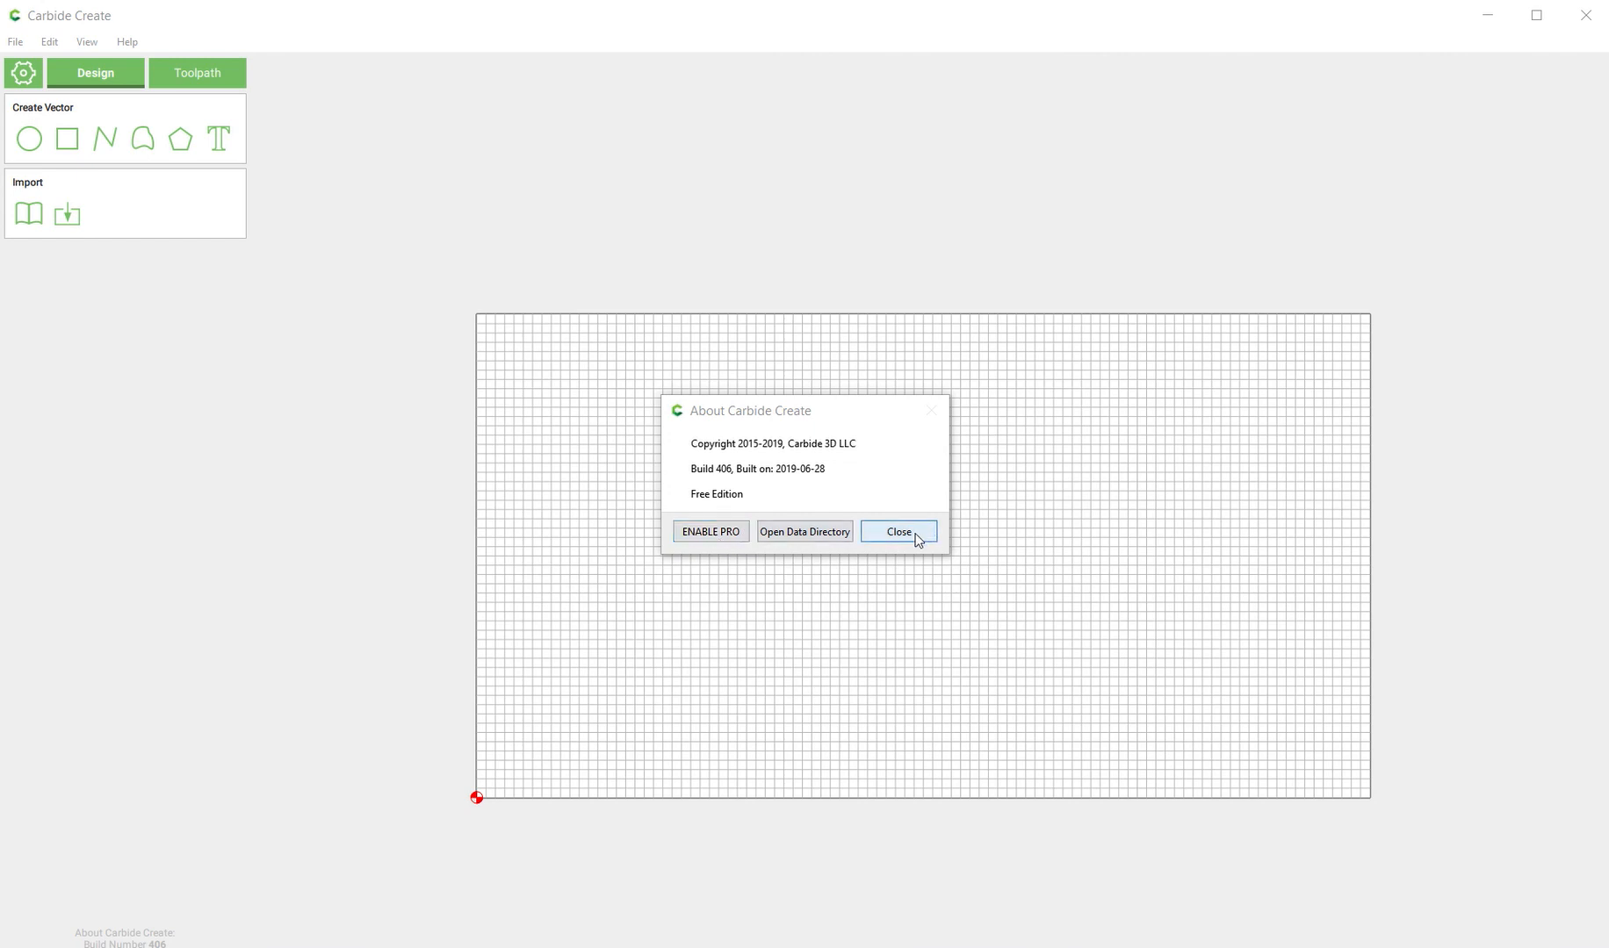
click(896, 531)
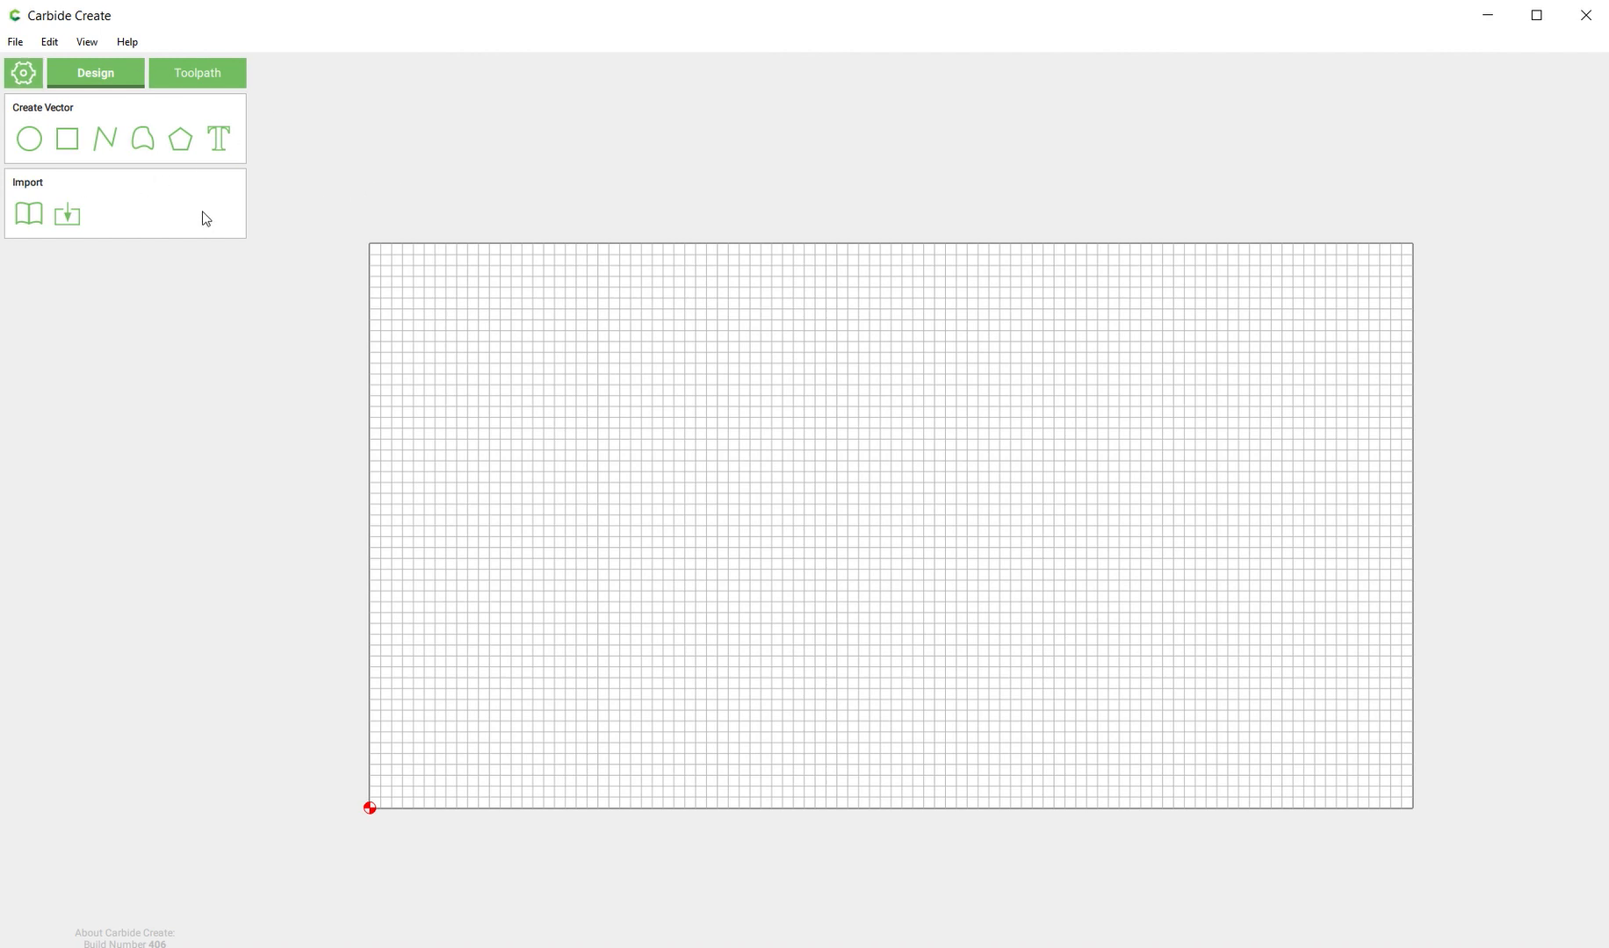
mouse_move(470, 288)
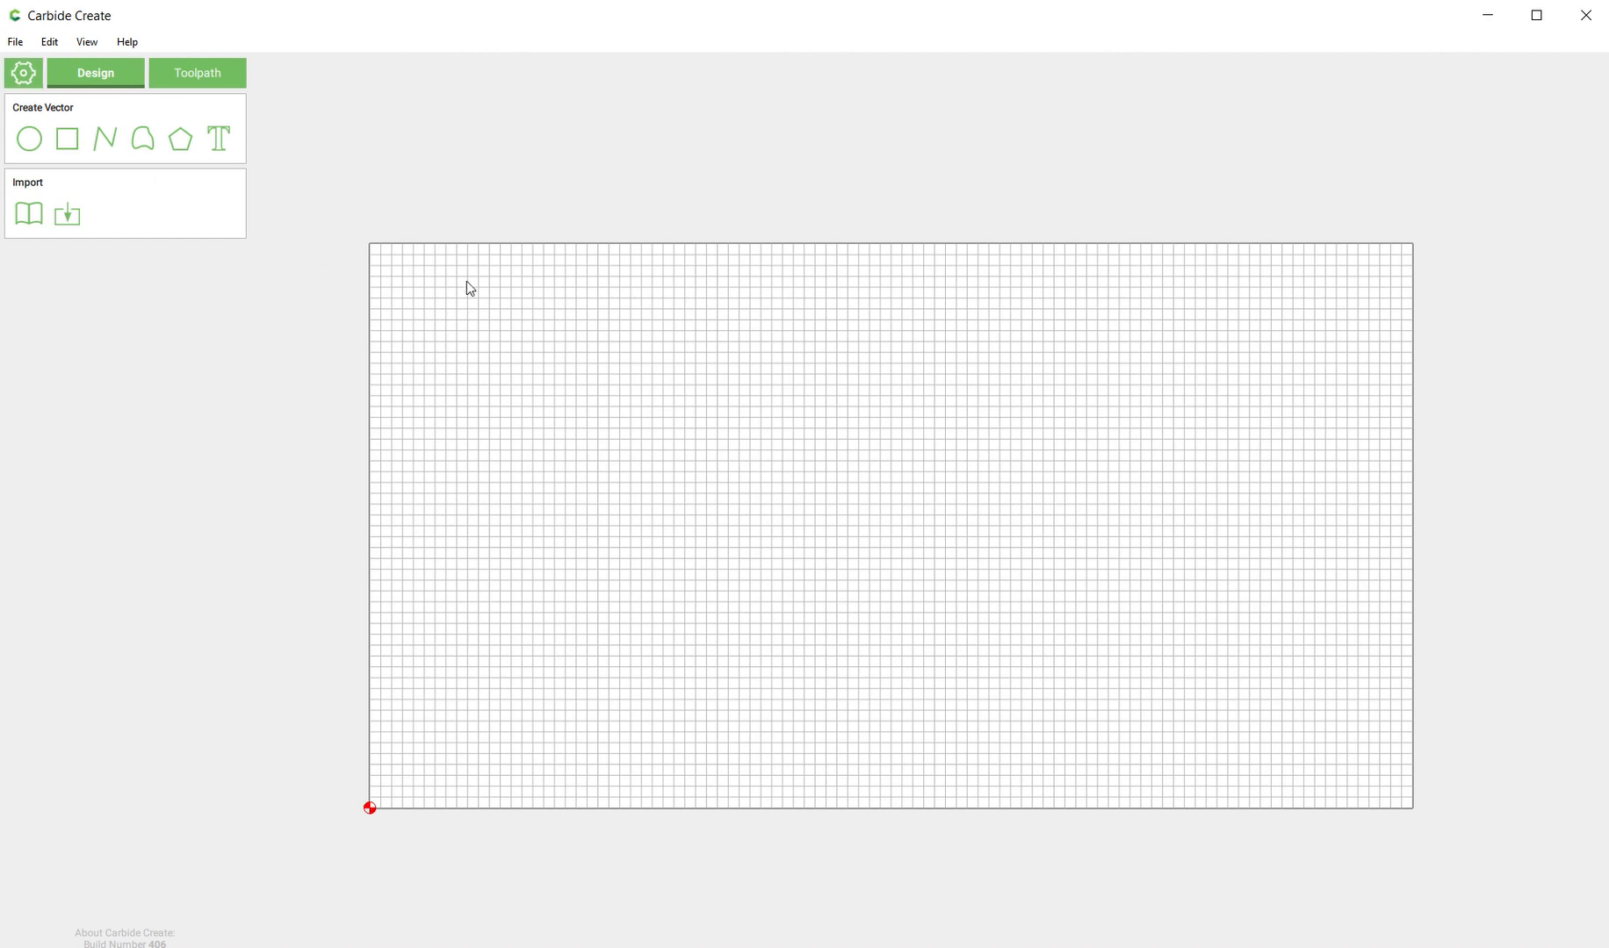
mouse_move(828, 354)
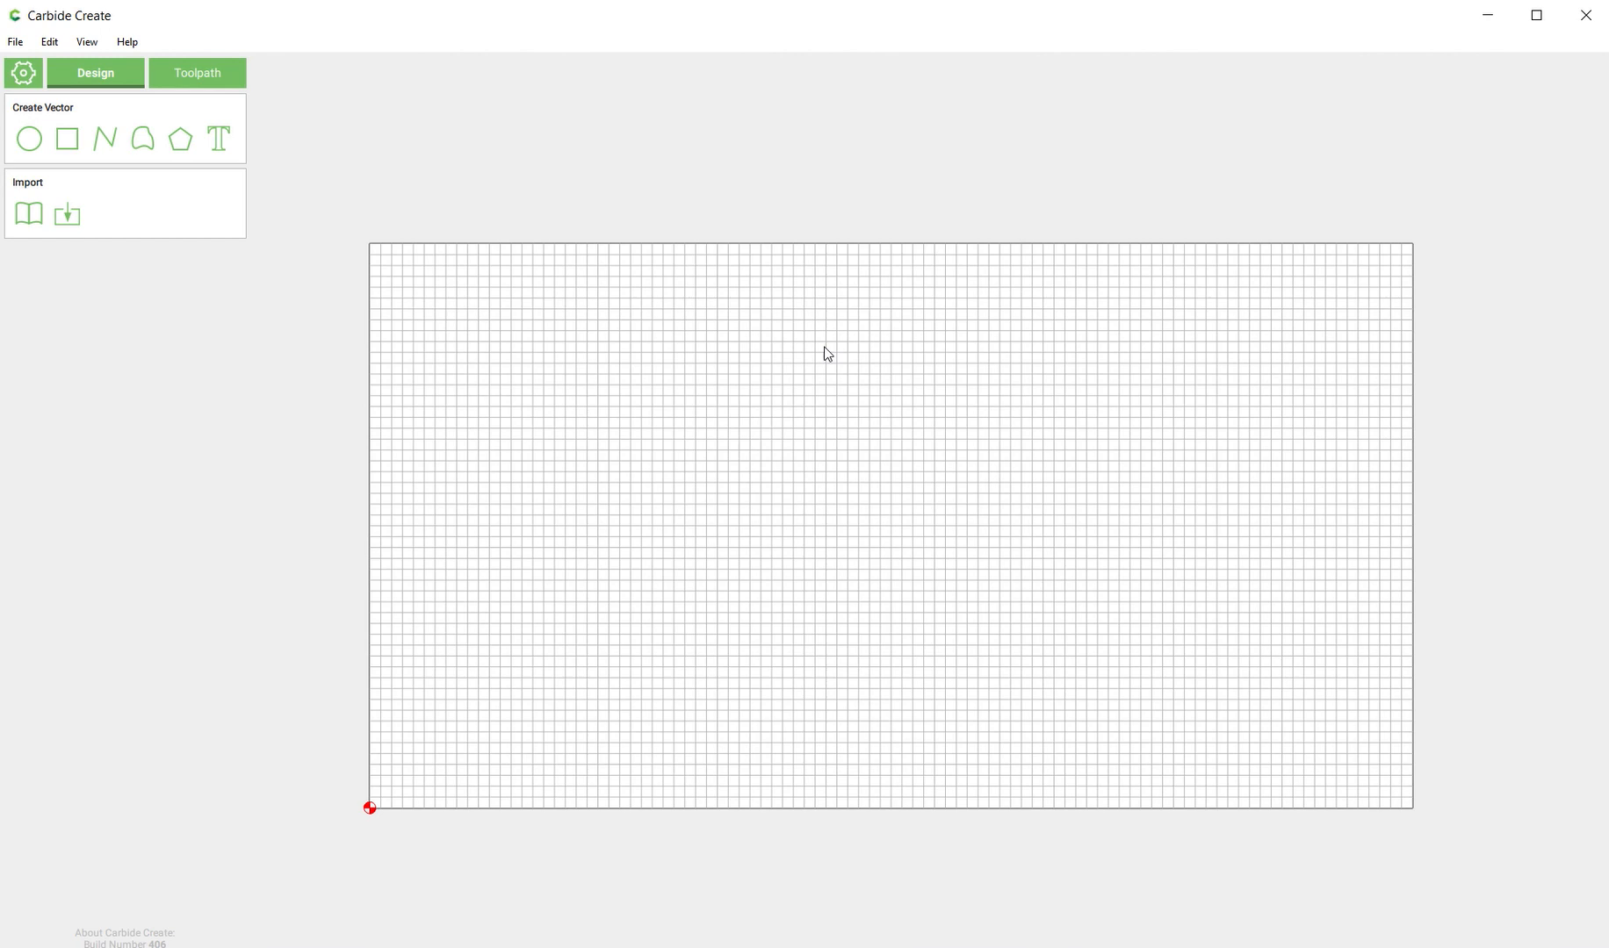
mouse_move(799, 598)
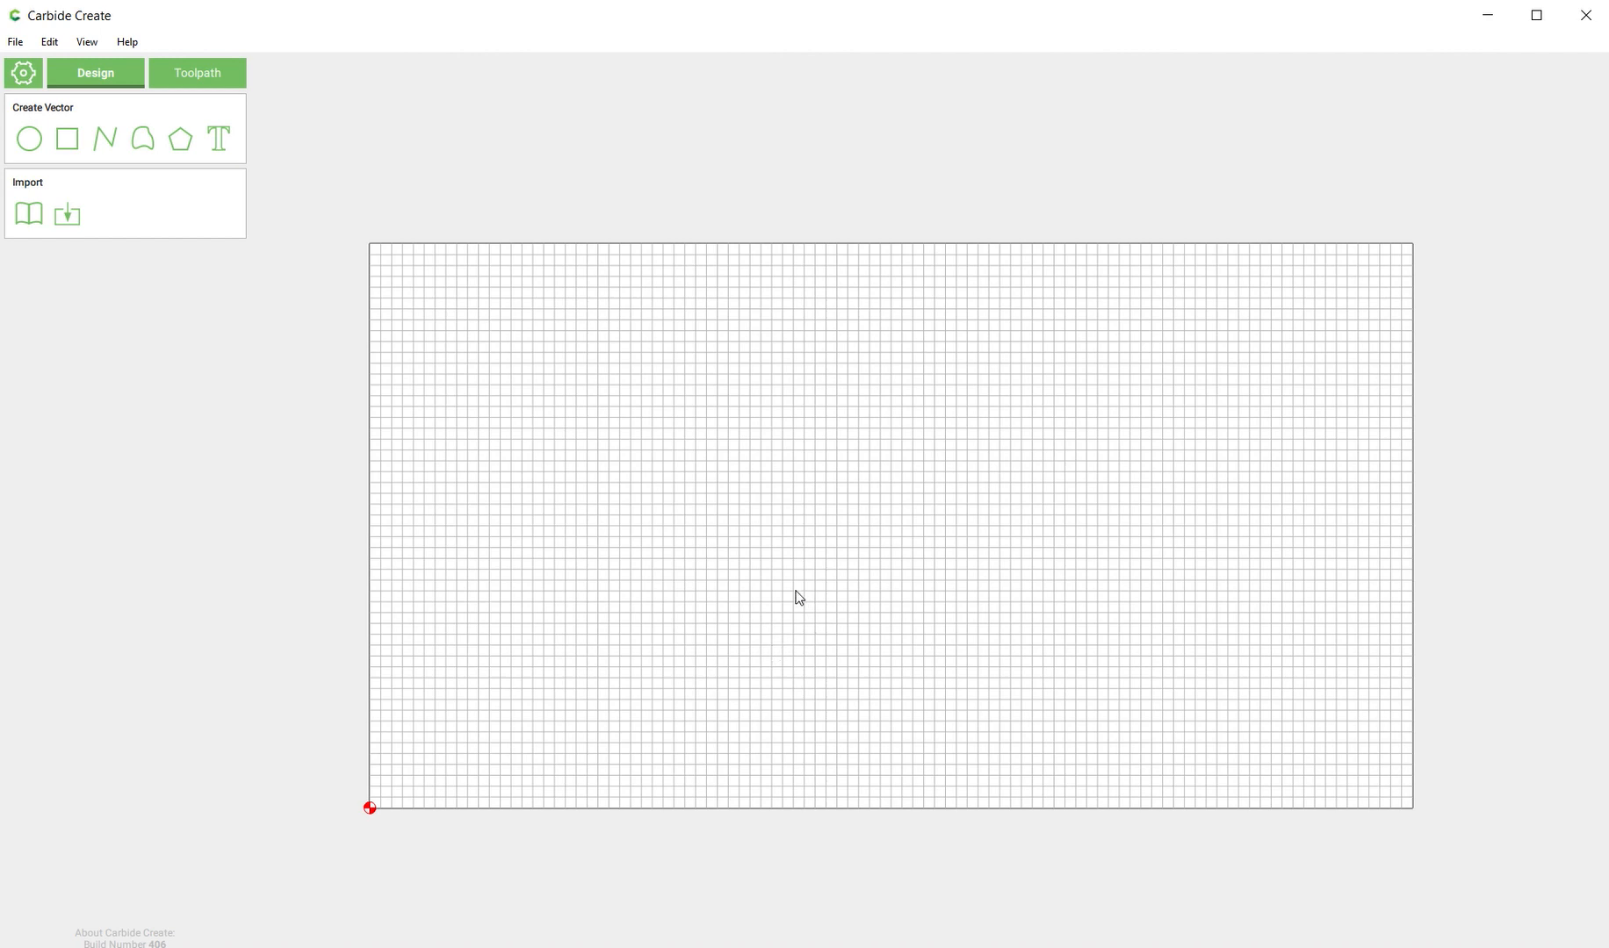
click(127, 42)
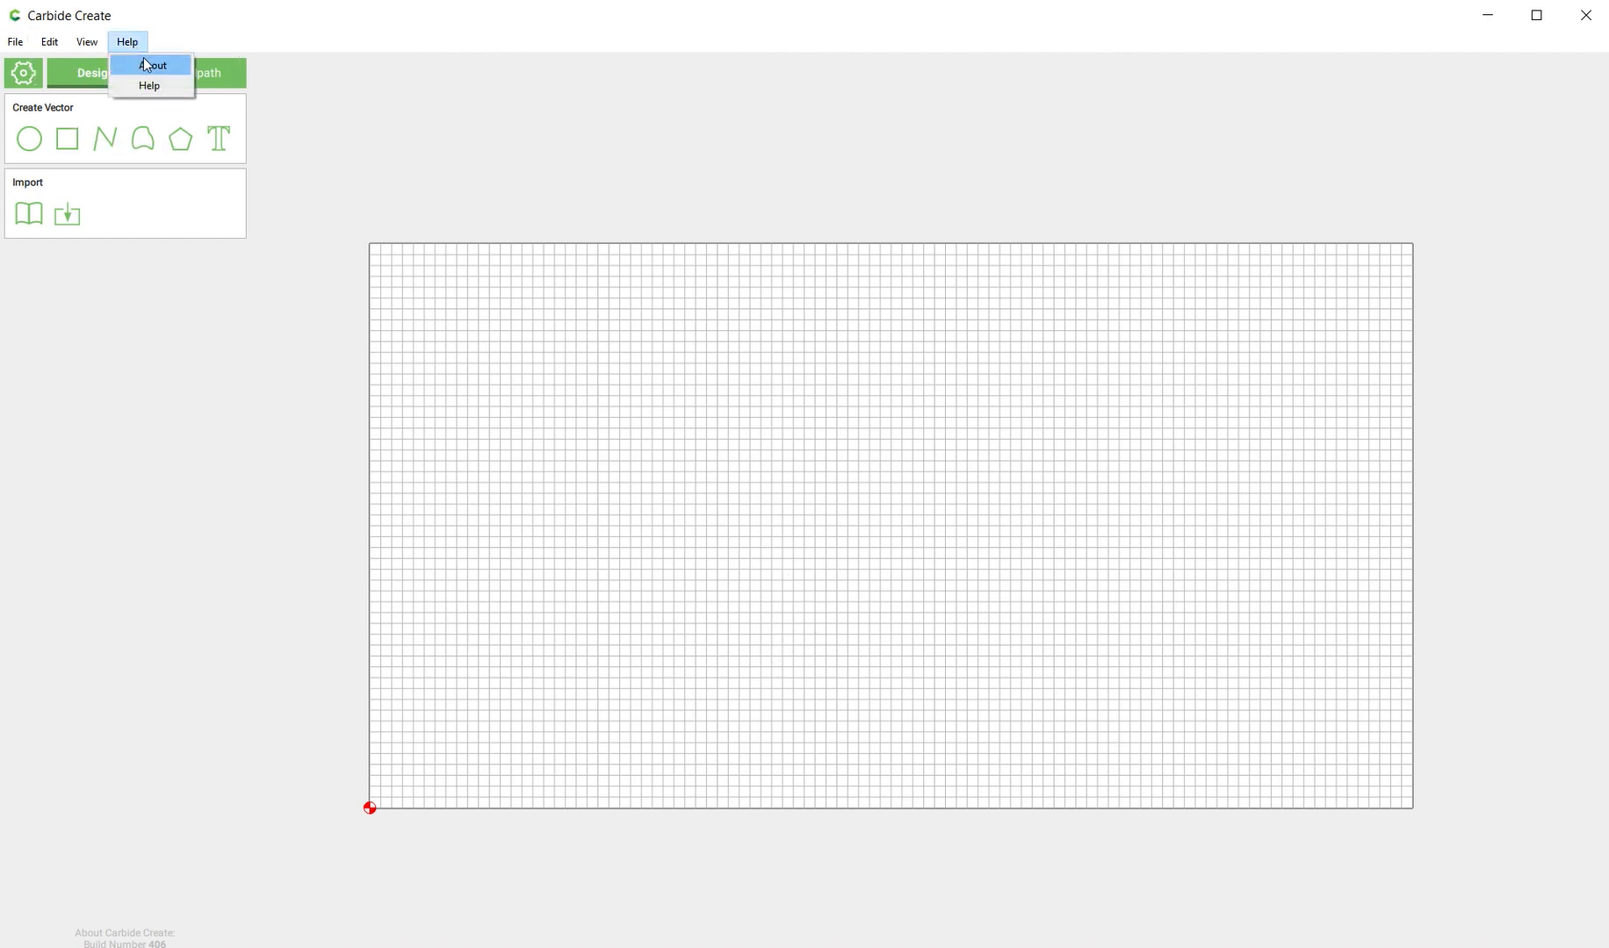
mouse_move(150, 68)
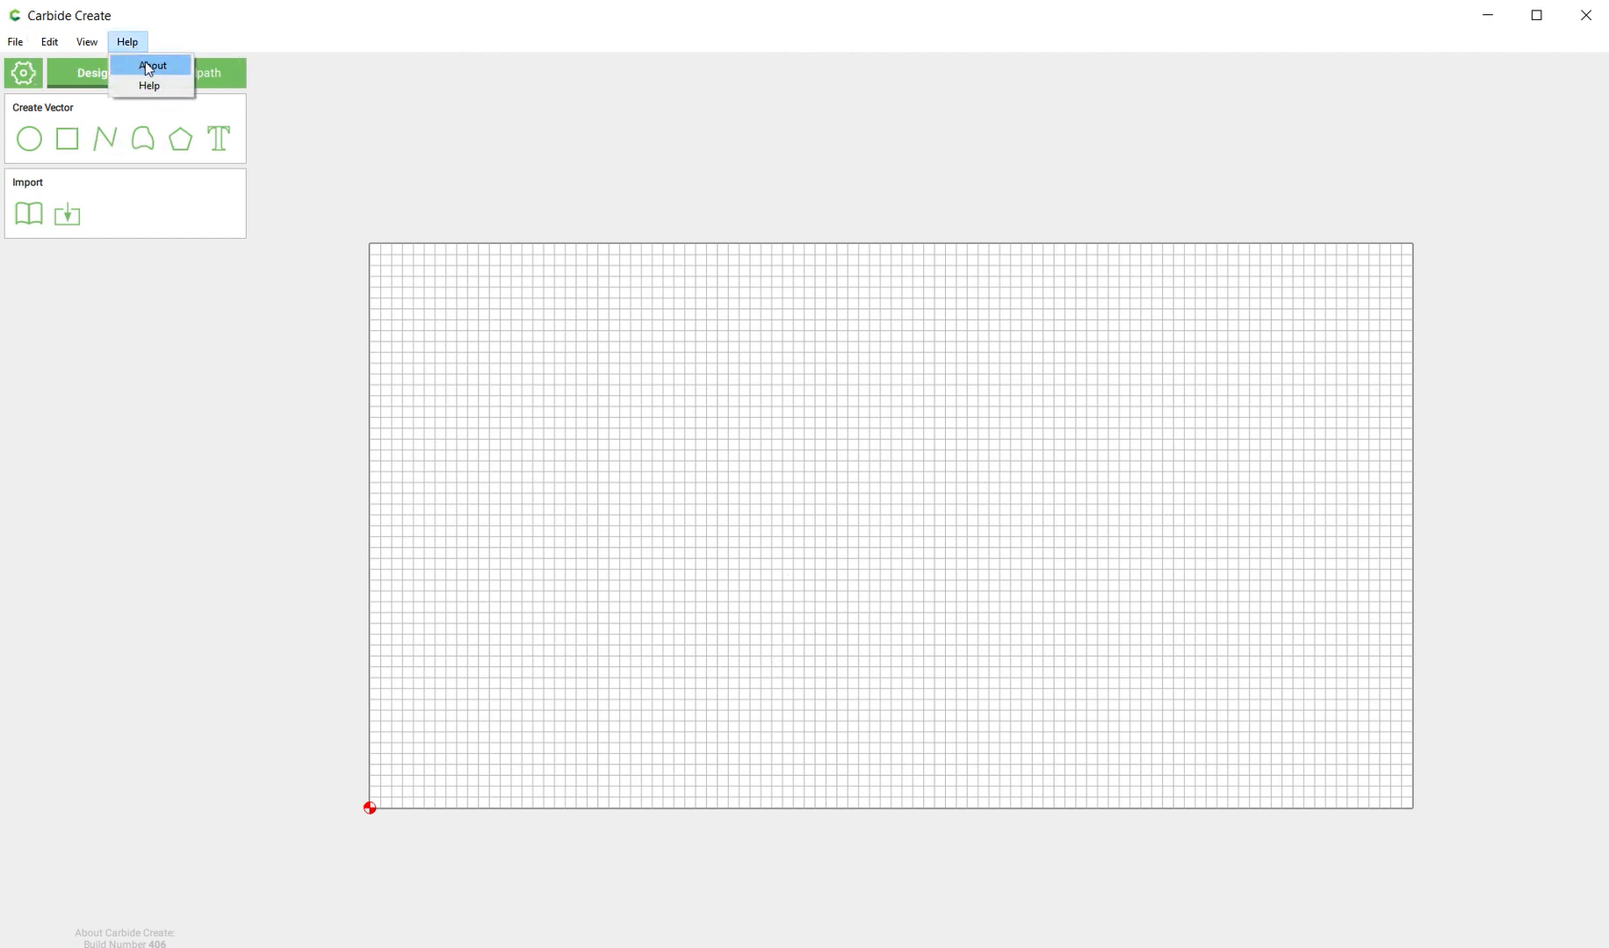
Reopen About, visit the new Model workspace with its empty Components list, then return to Design.
click(152, 65)
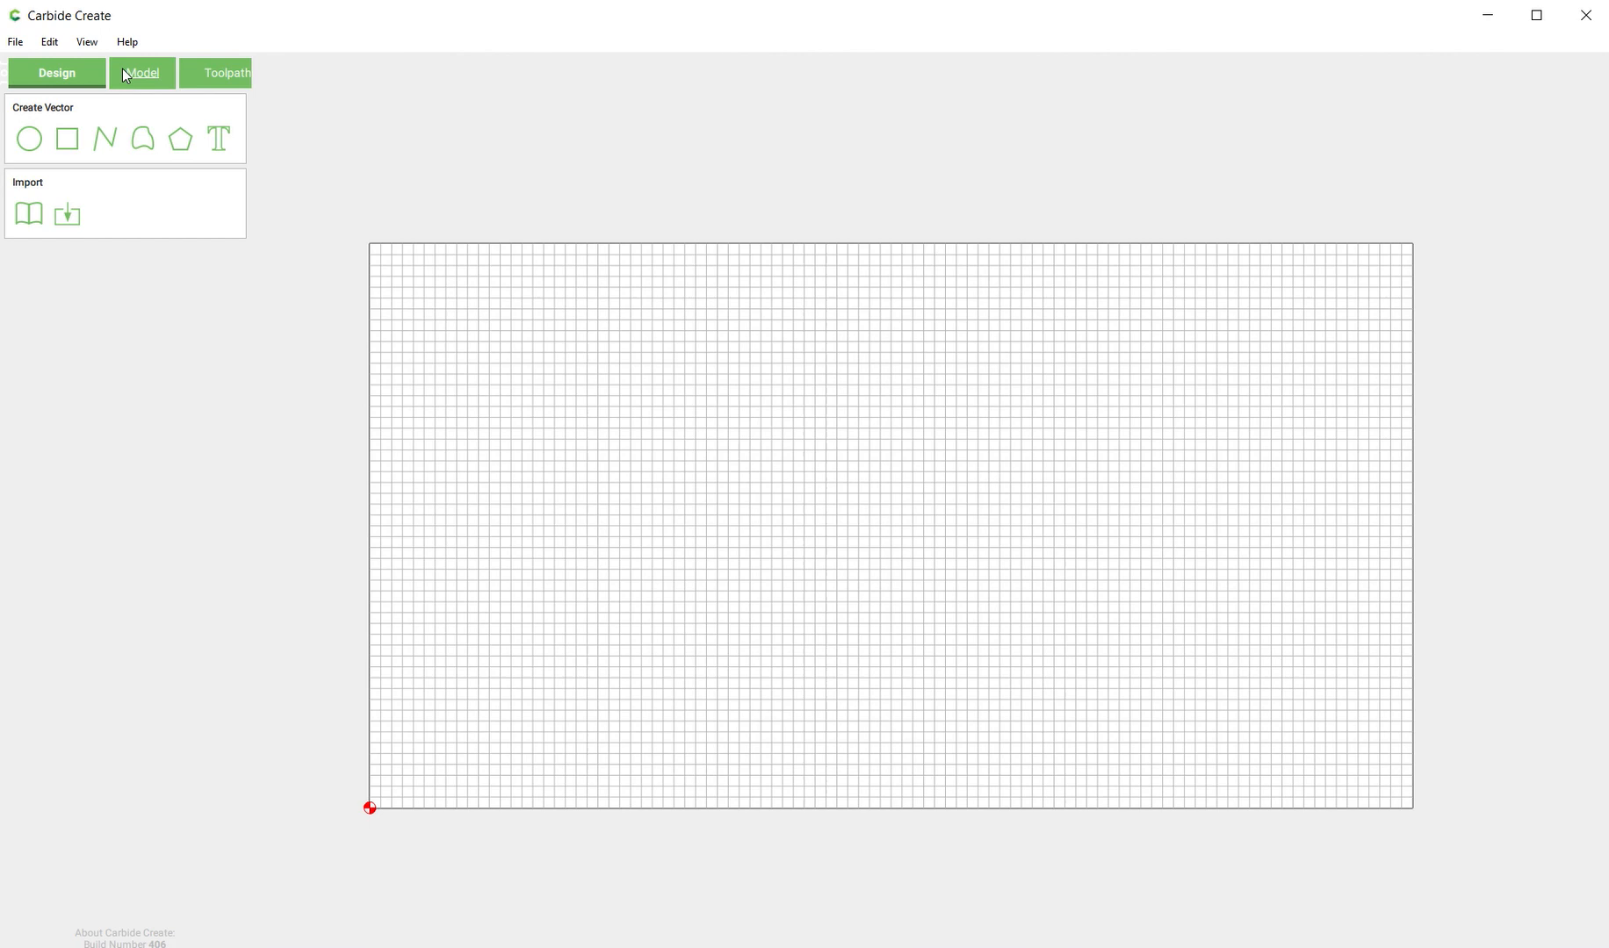
click(142, 73)
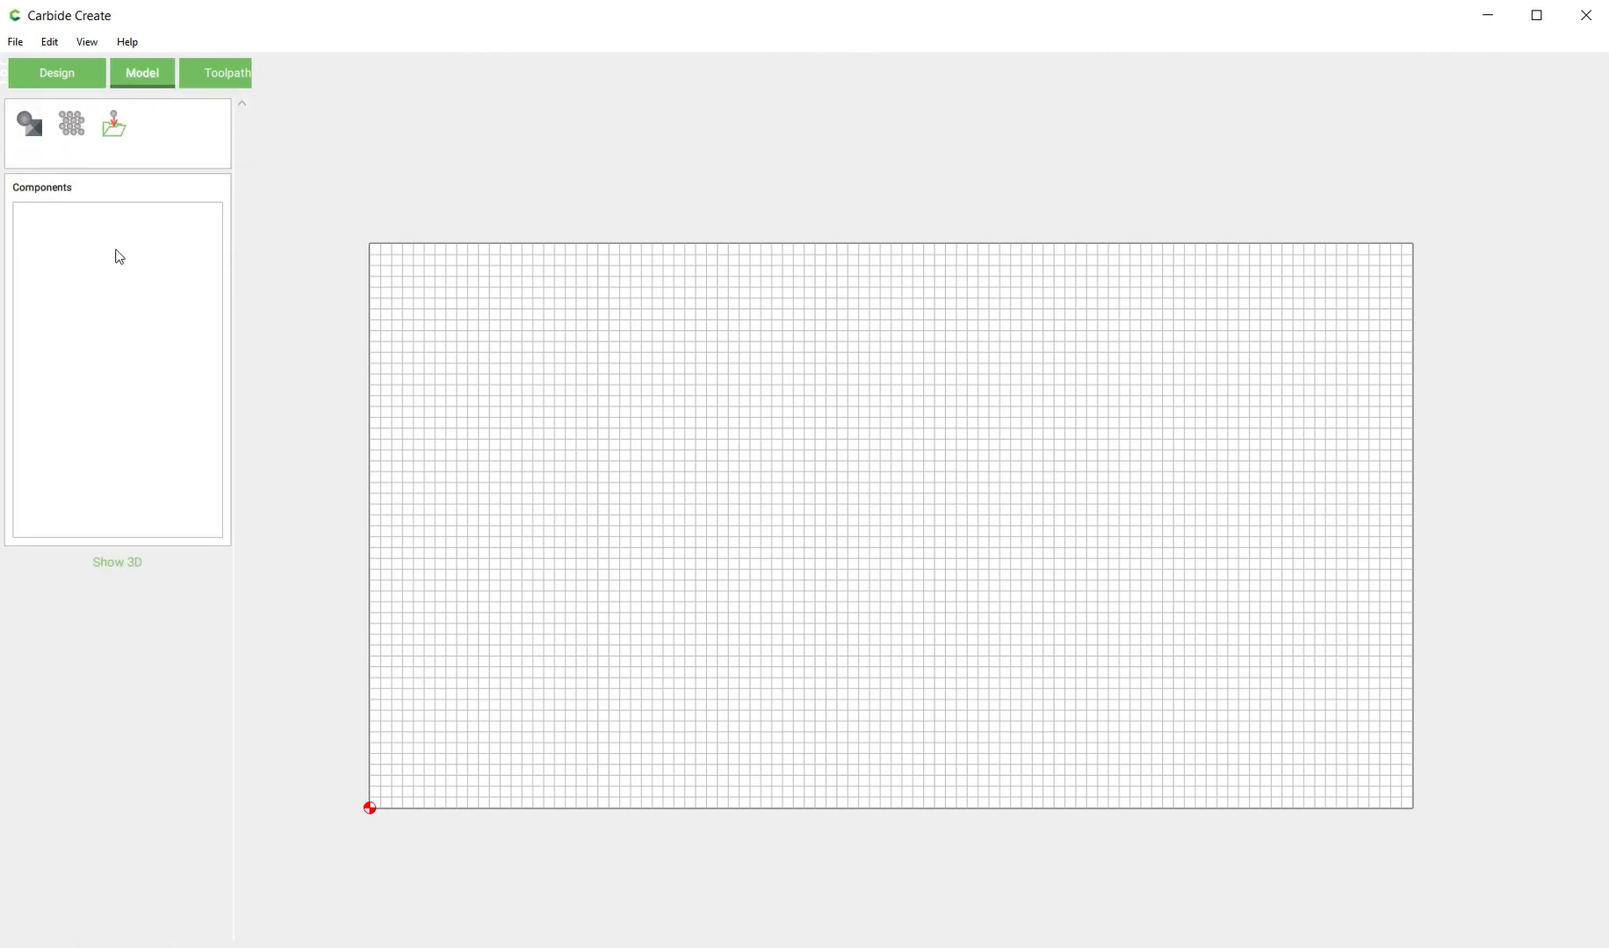
mouse_move(158, 377)
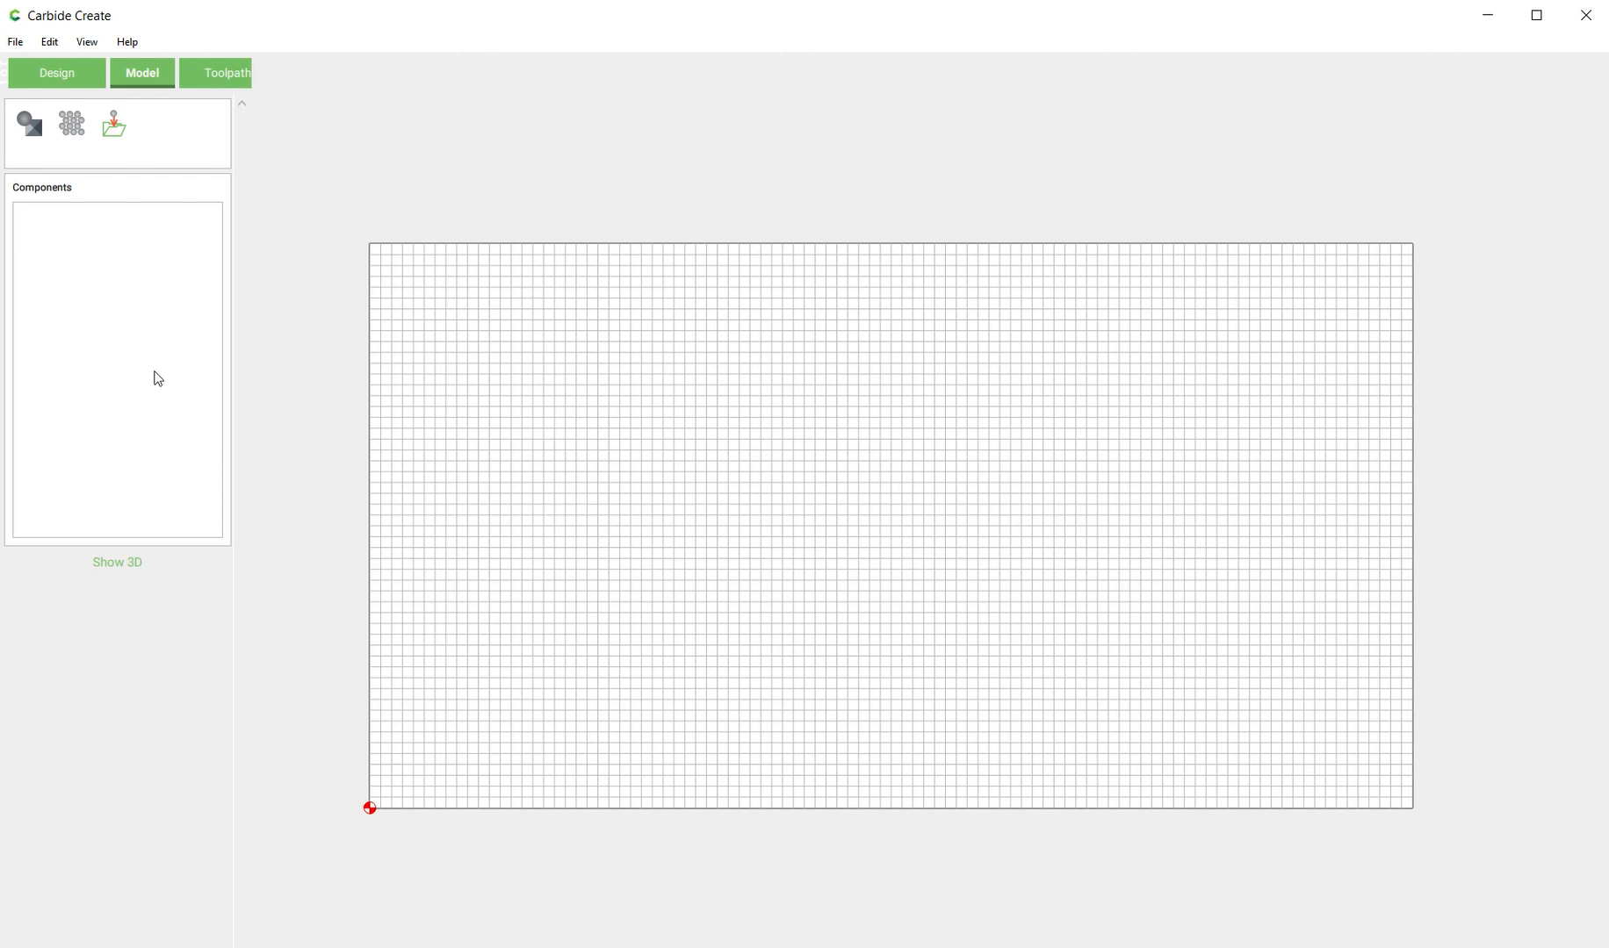
mouse_move(85, 132)
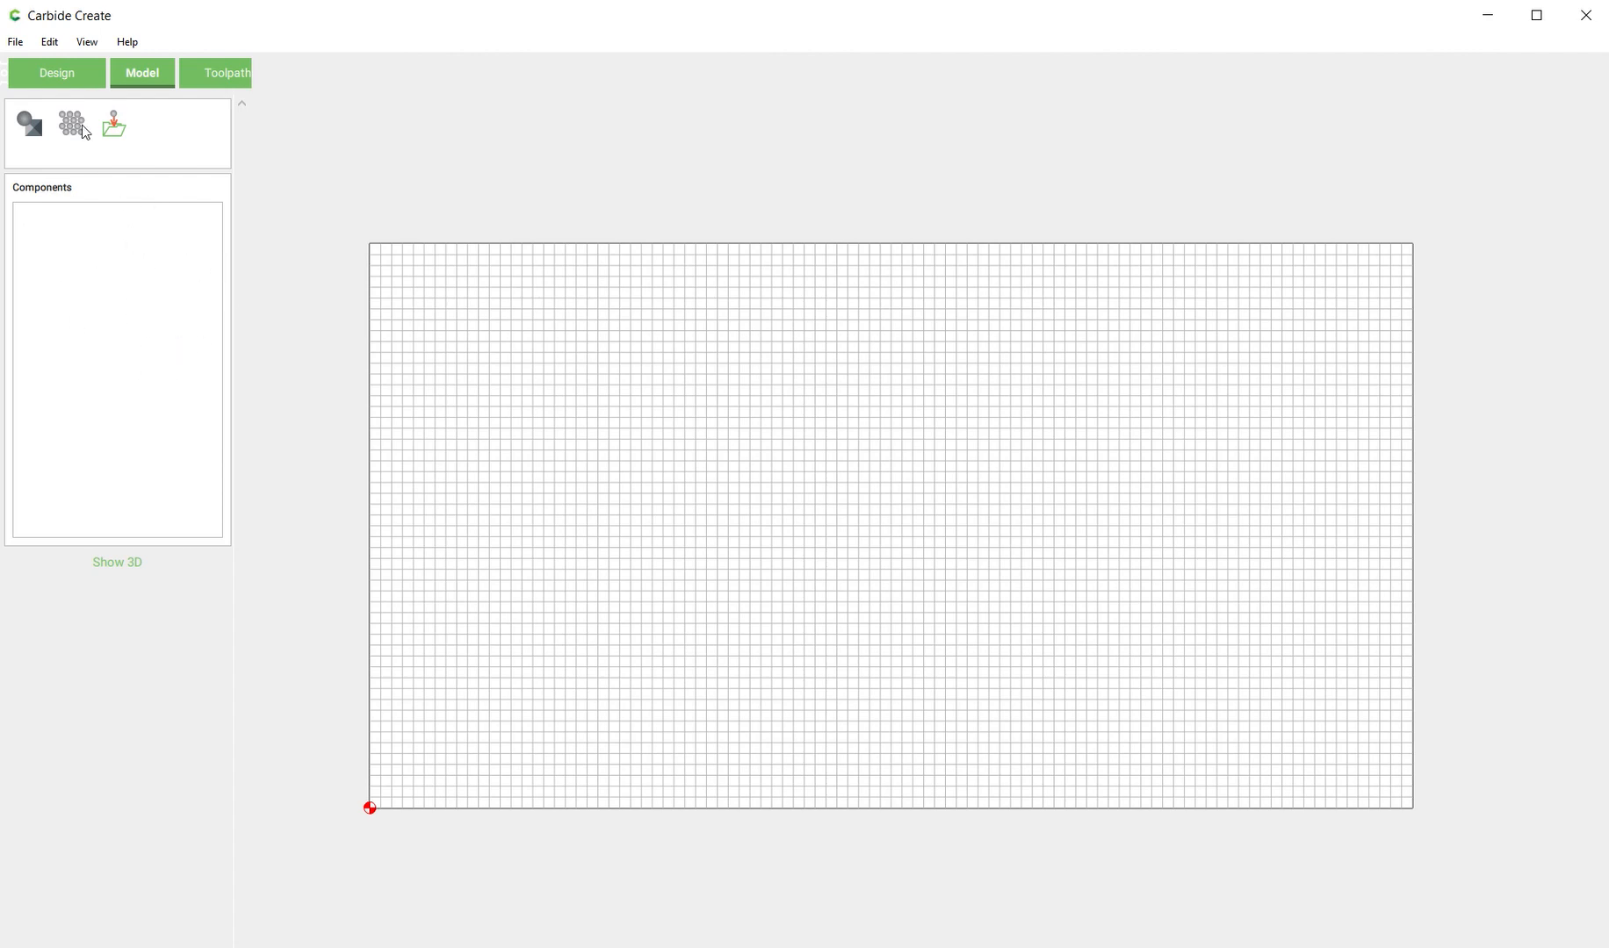
click(56, 72)
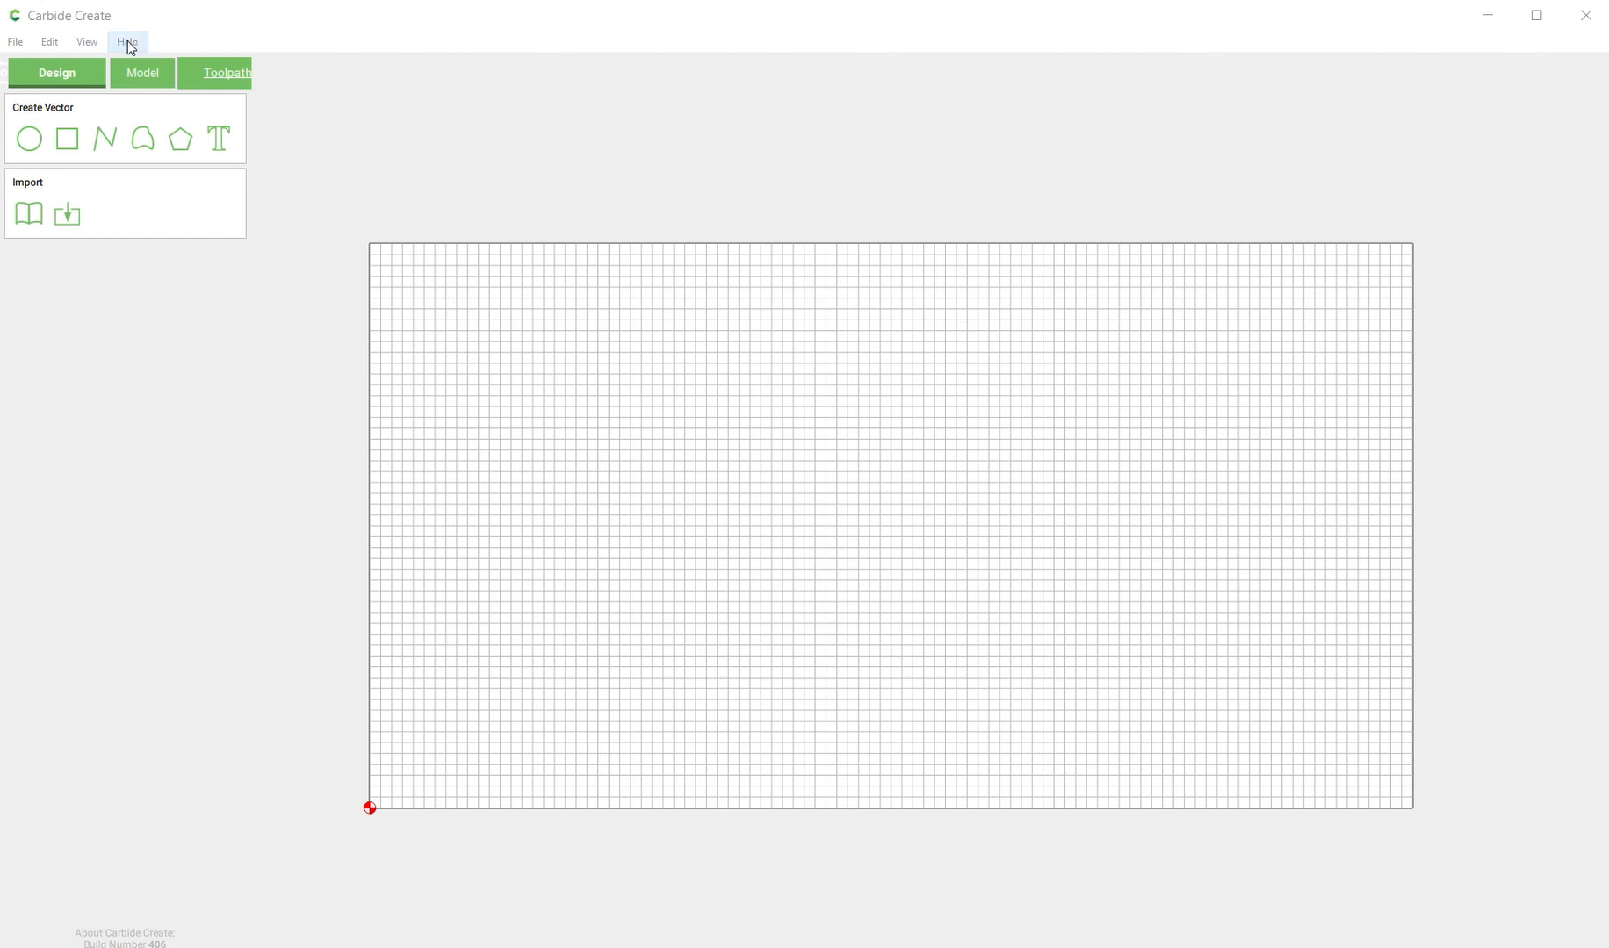
Browse the File, Help and View menus, ending with the File menu open.
click(16, 42)
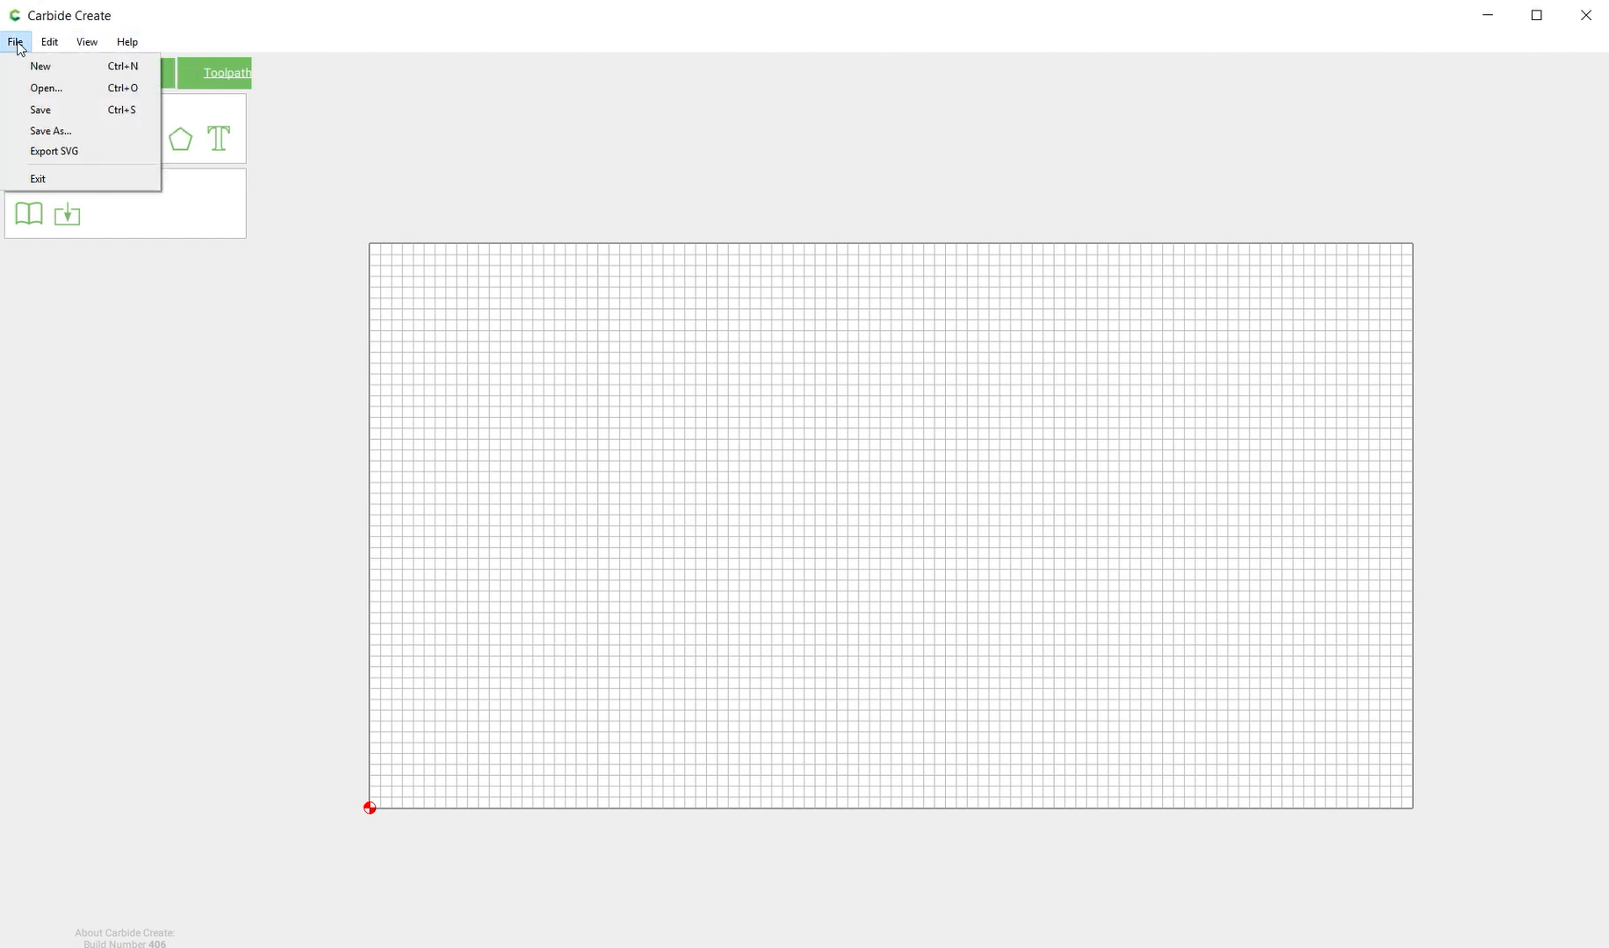
click(127, 41)
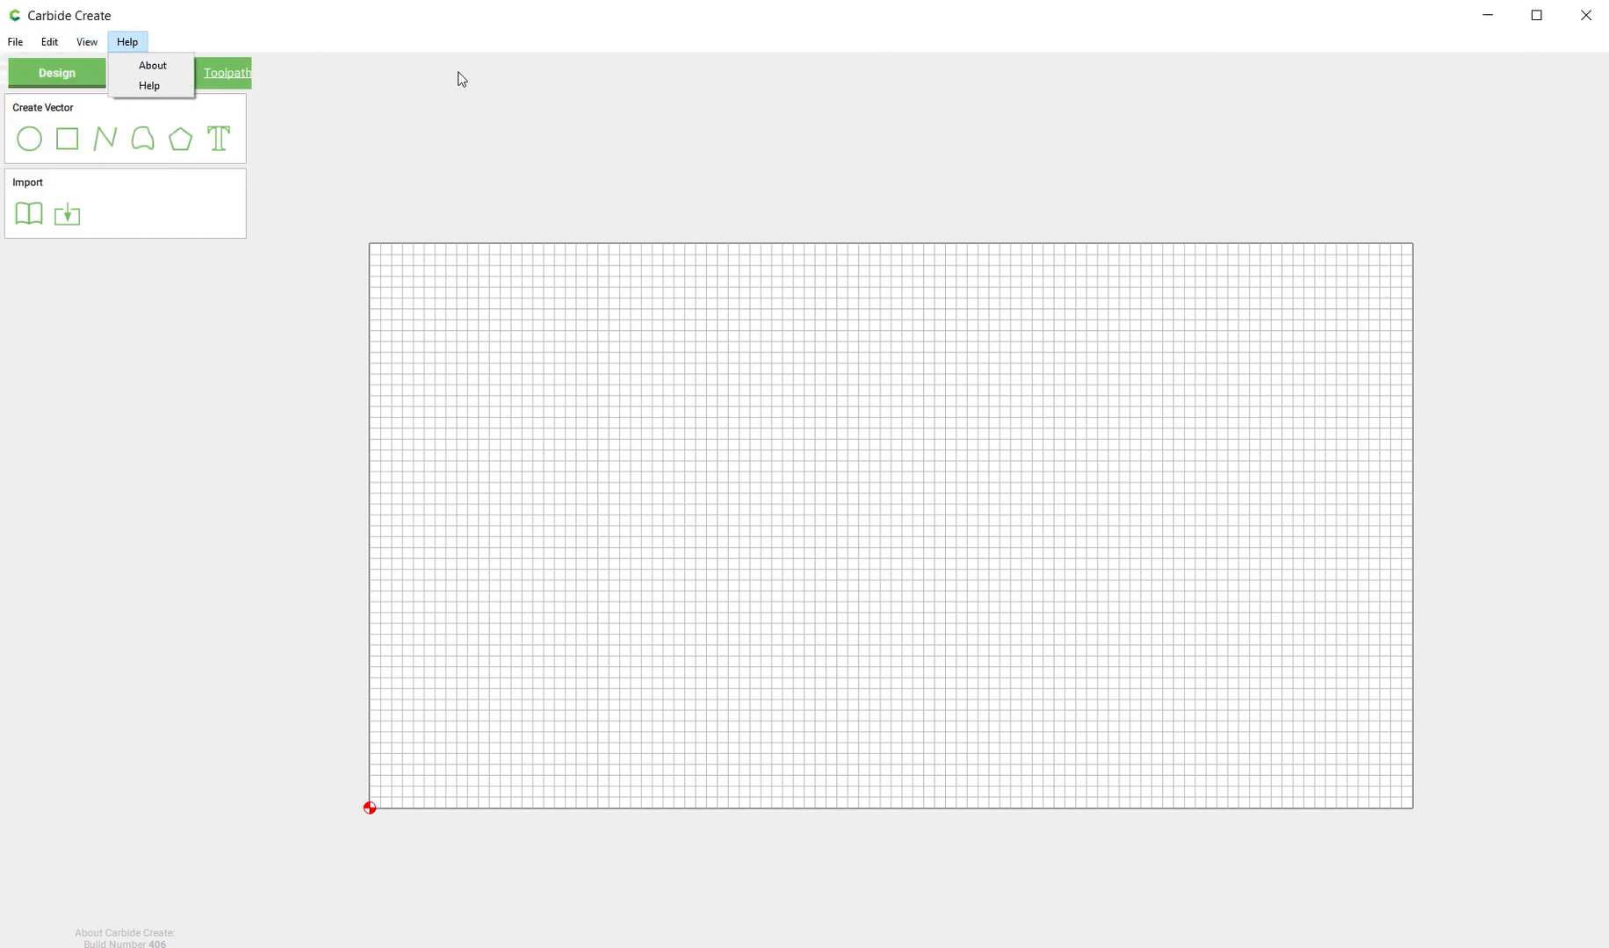
click(87, 42)
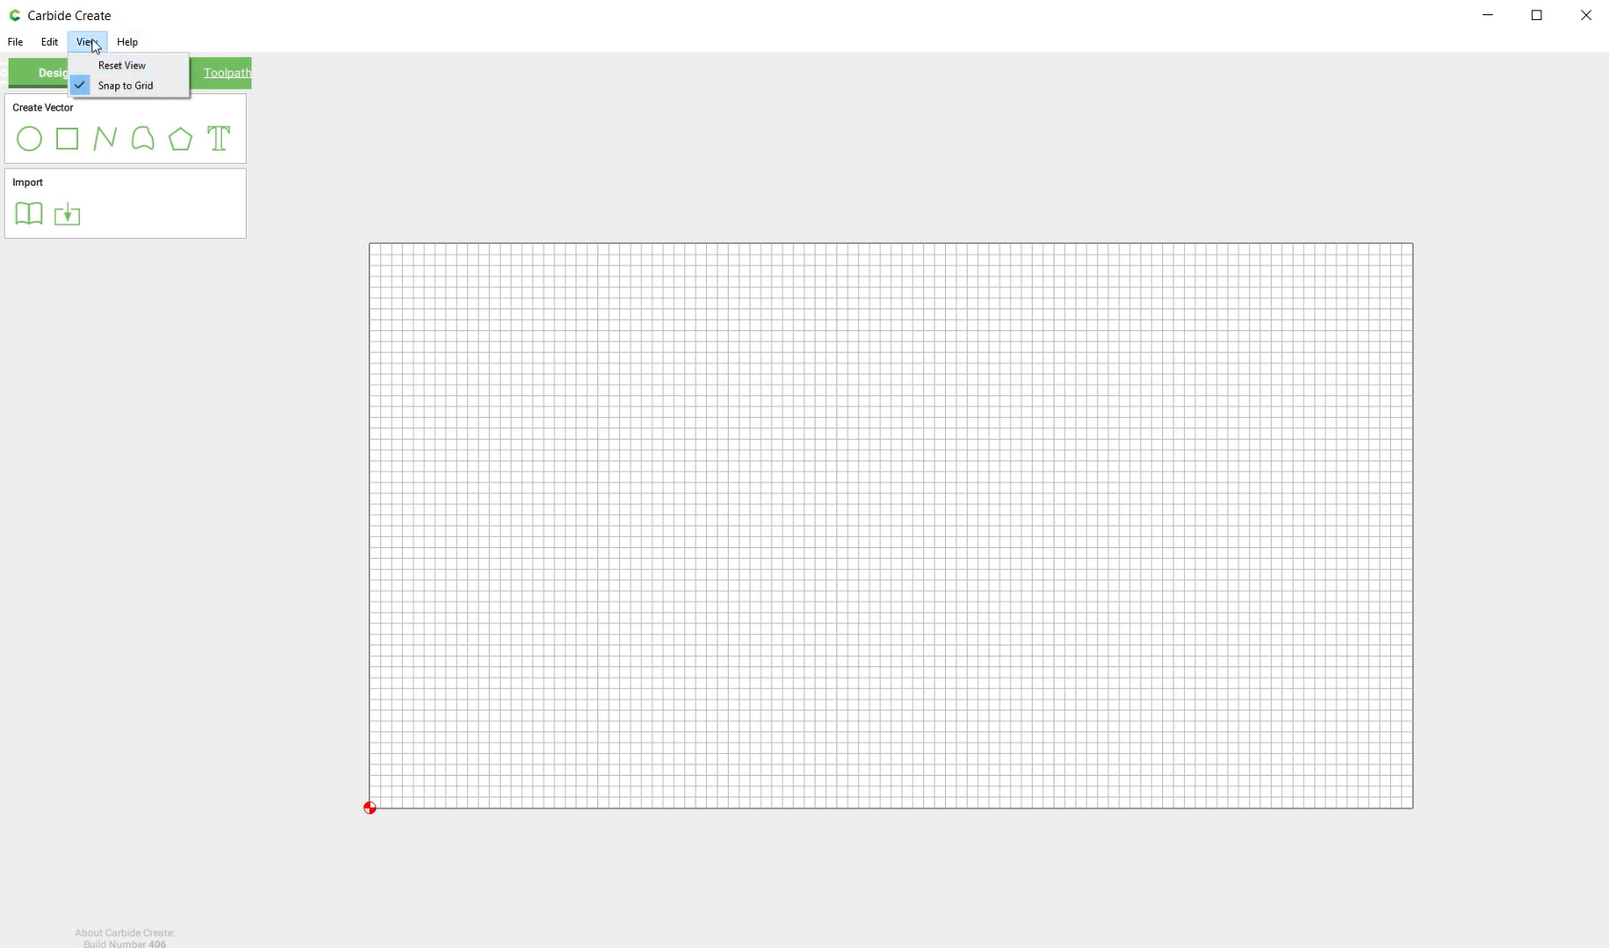
click(16, 42)
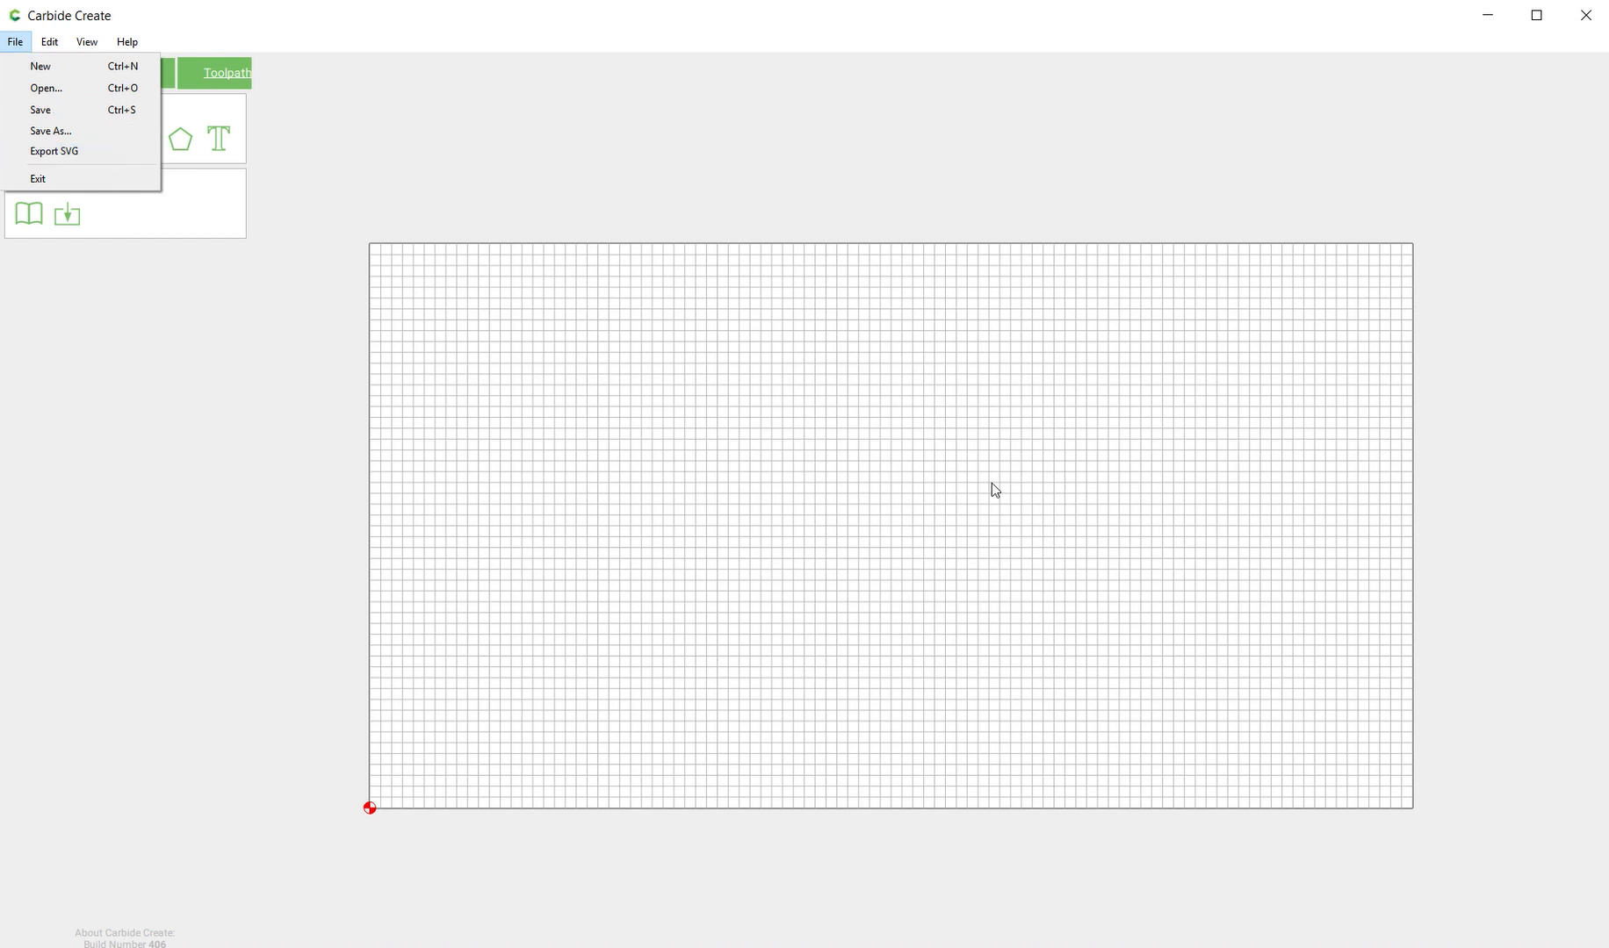
mouse_move(54, 151)
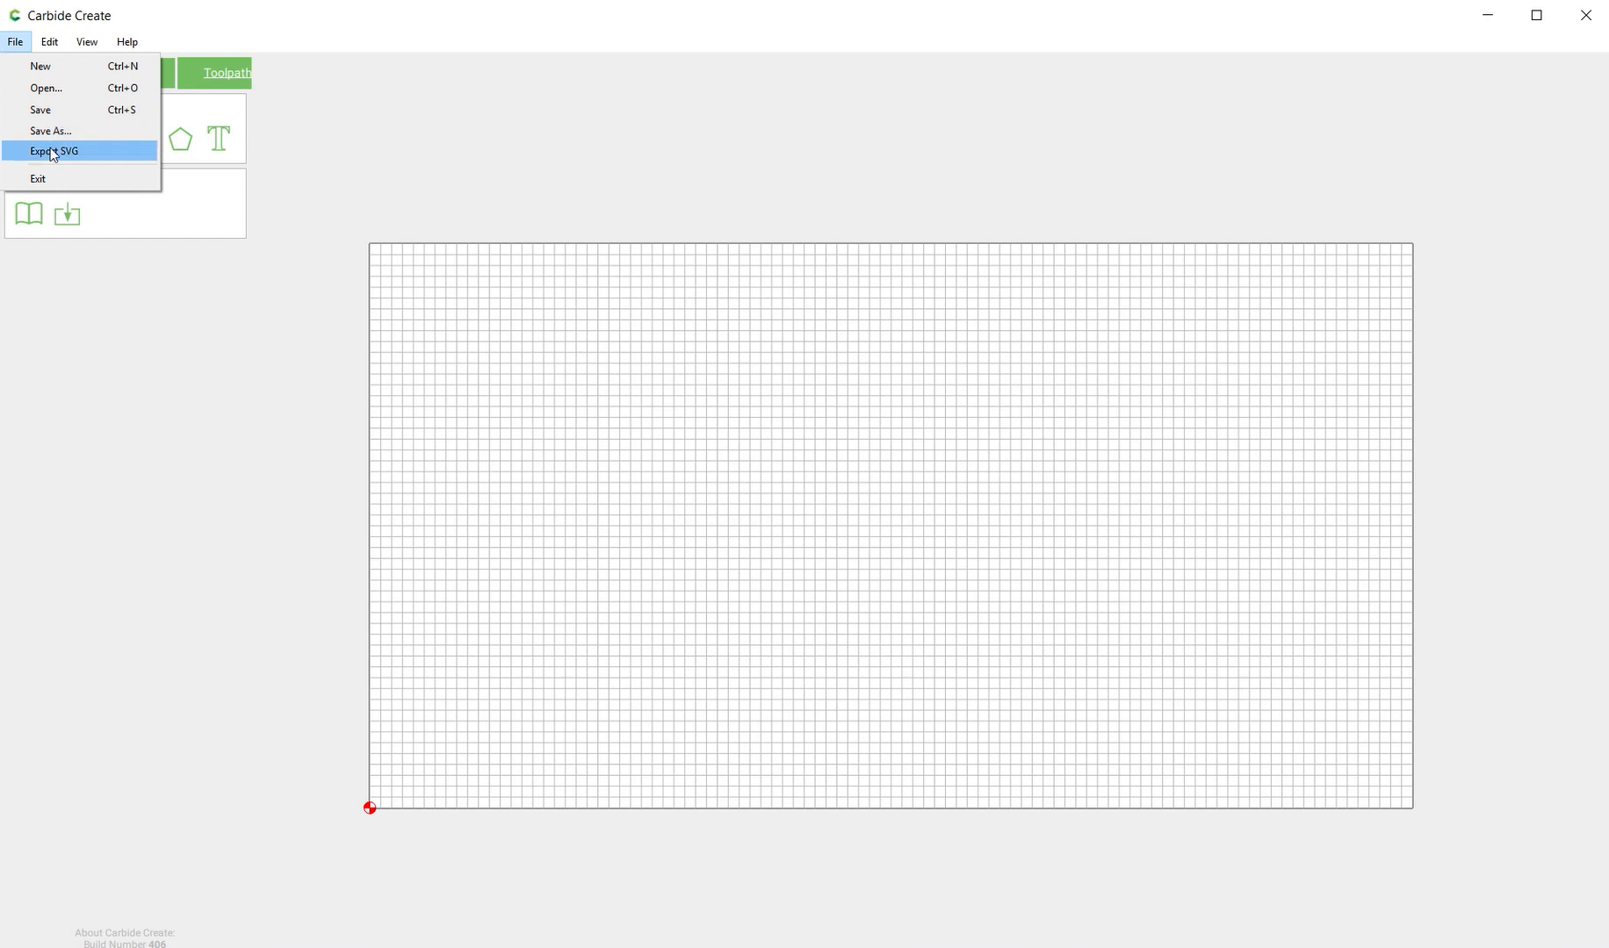